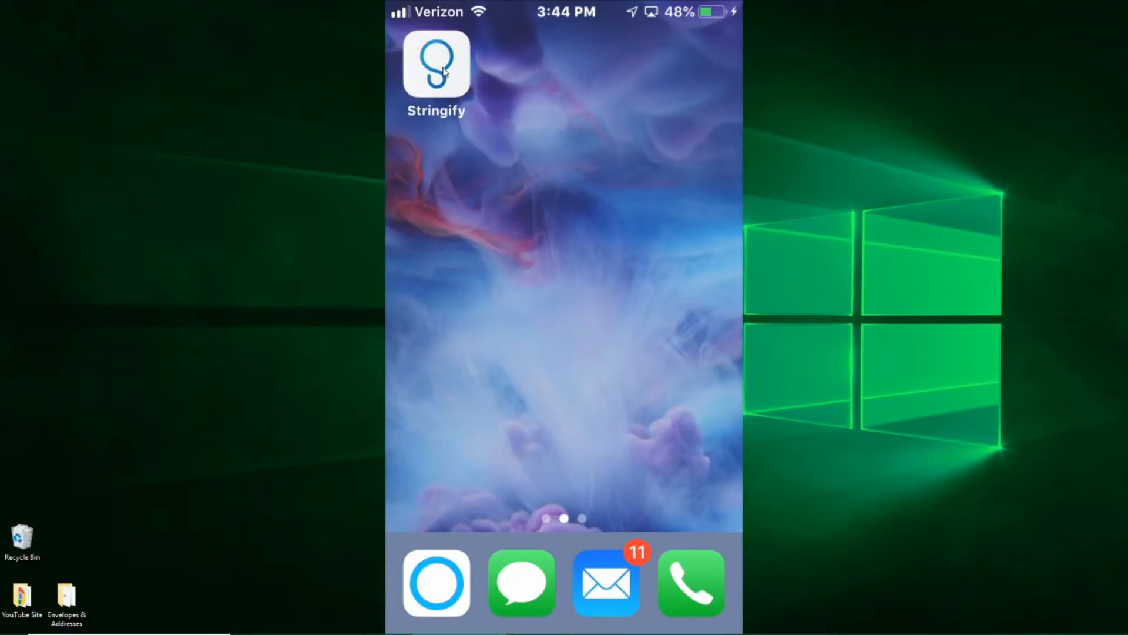
{"action": "mouse_move", "coordinate": [437, 102]}
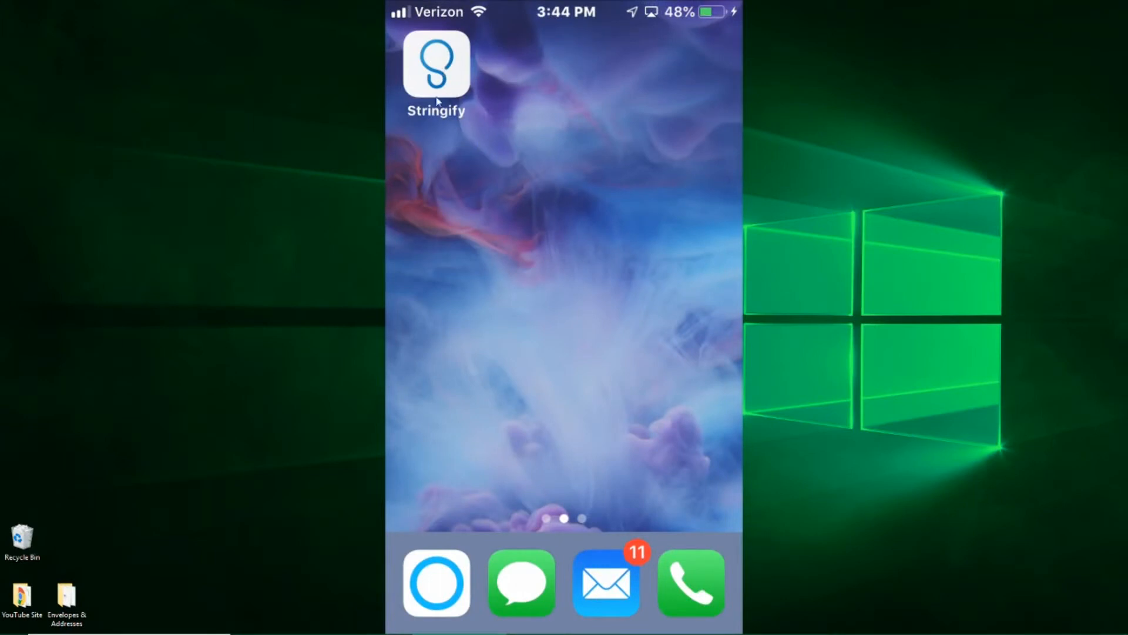
{"action": "mouse_move", "coordinate": [472, 134]}
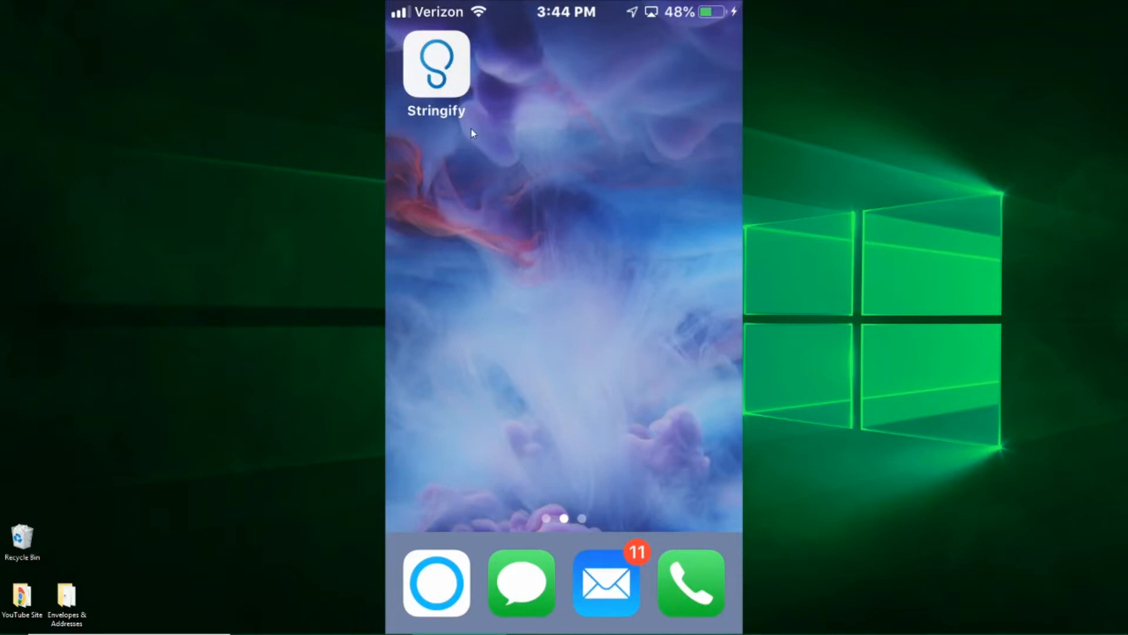
{"action": "mouse_move", "coordinate": [451, 132]}
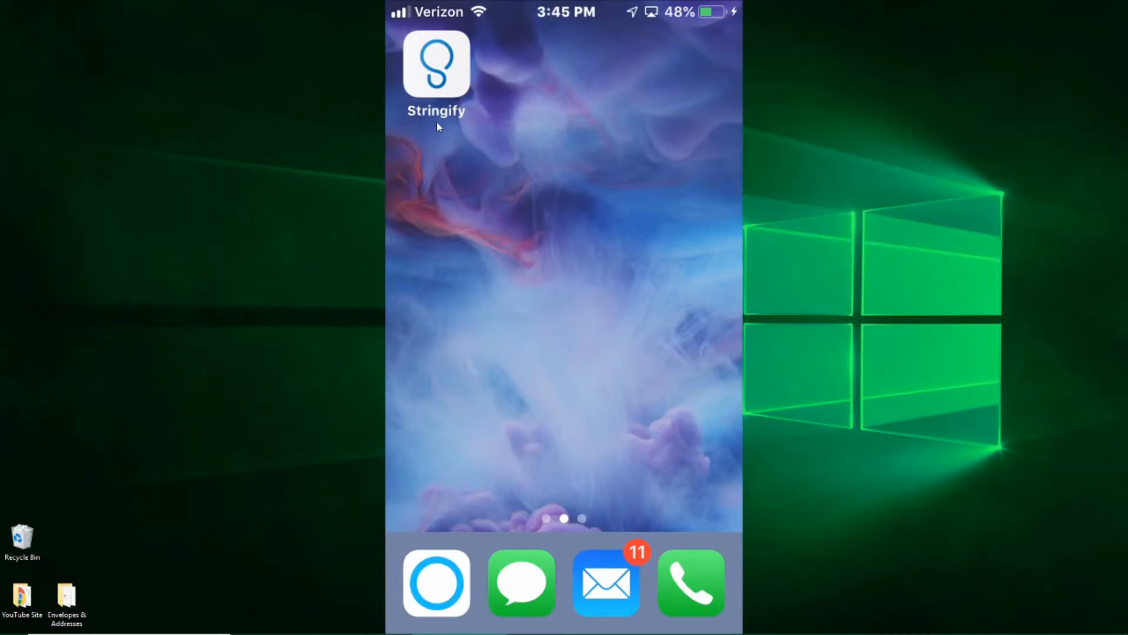
{"action": "mouse_move", "coordinate": [454, 80]}
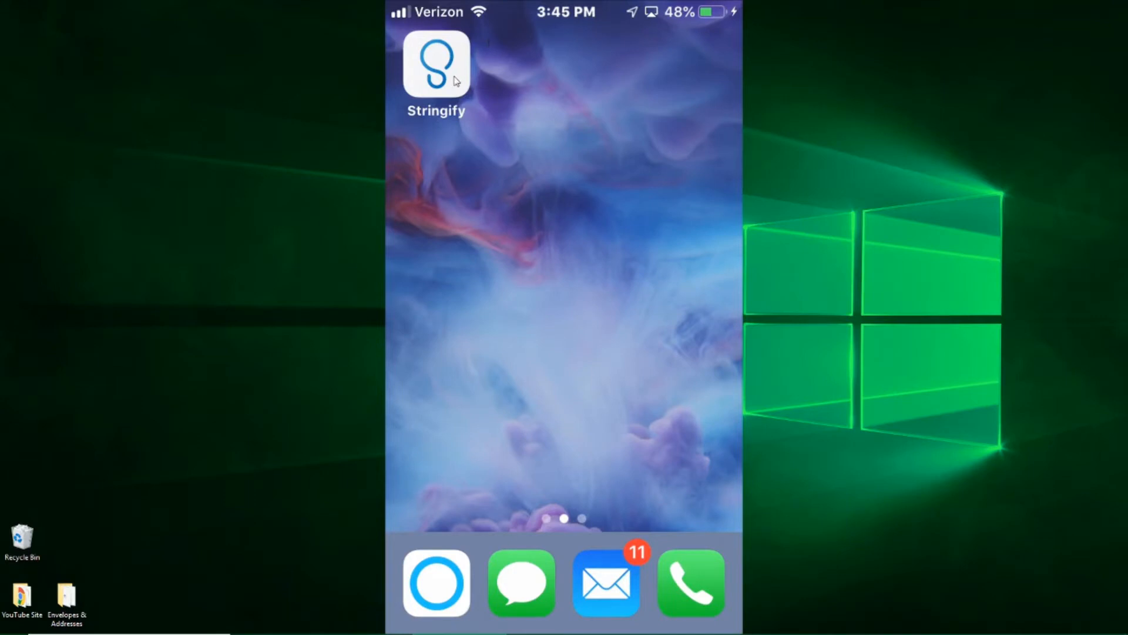
Step: Launch Stringify from the home screen to its profile page
{"action": "left_click", "coordinate": [436, 63]}
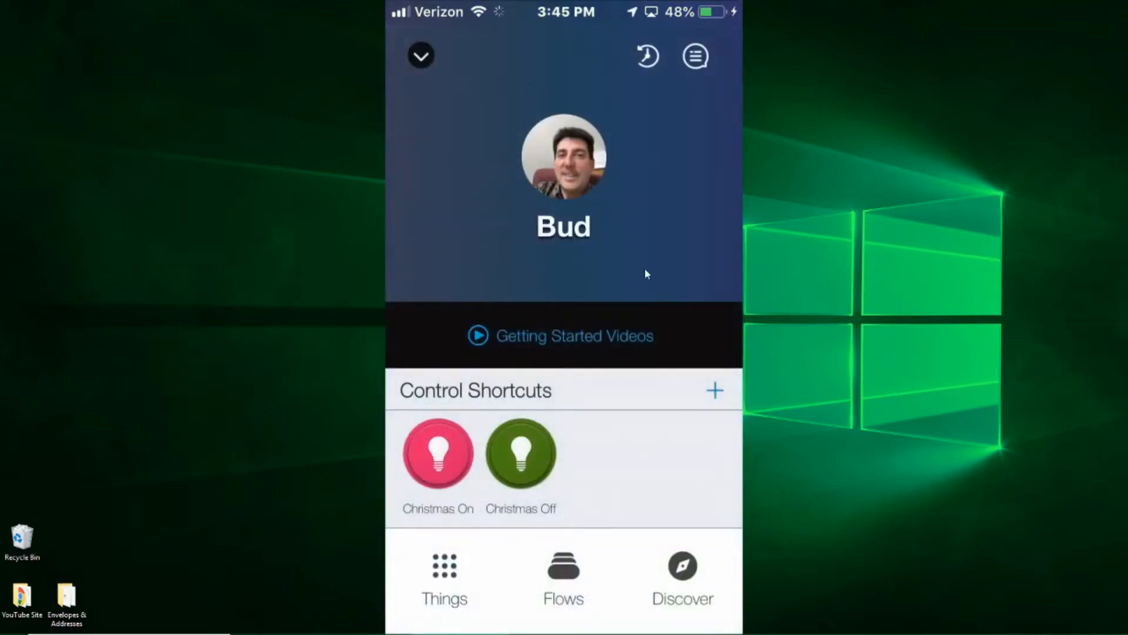
{"action": "mouse_move", "coordinate": [536, 626]}
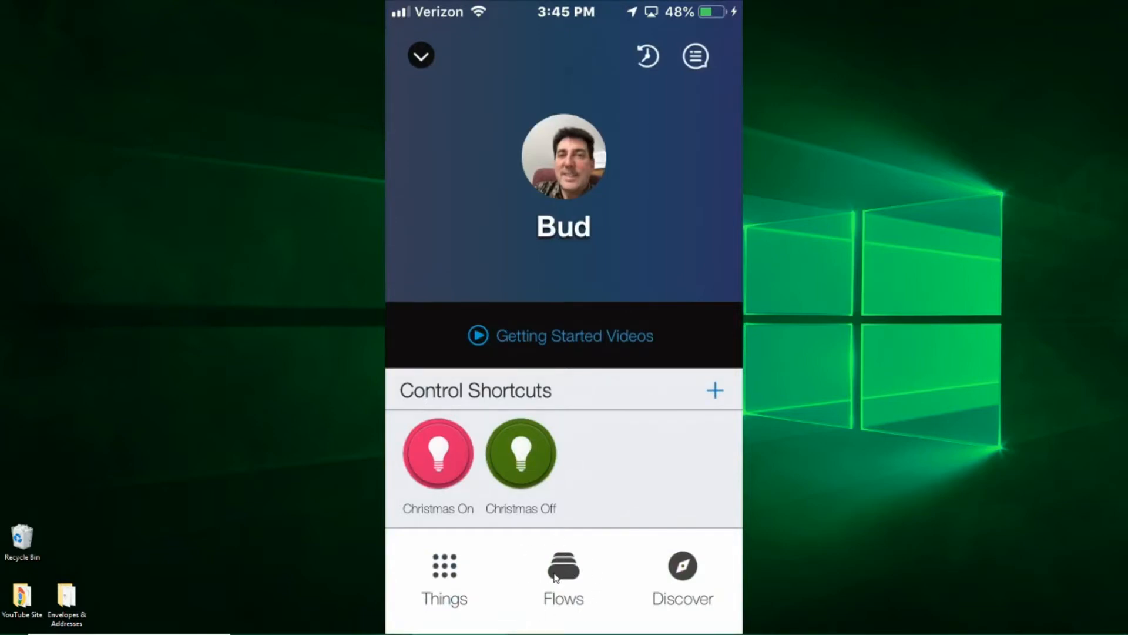
Step: Show the Flows list, including the disabled Open/Close Garage Upon Arrival flow
{"action": "left_click", "coordinate": [564, 580]}
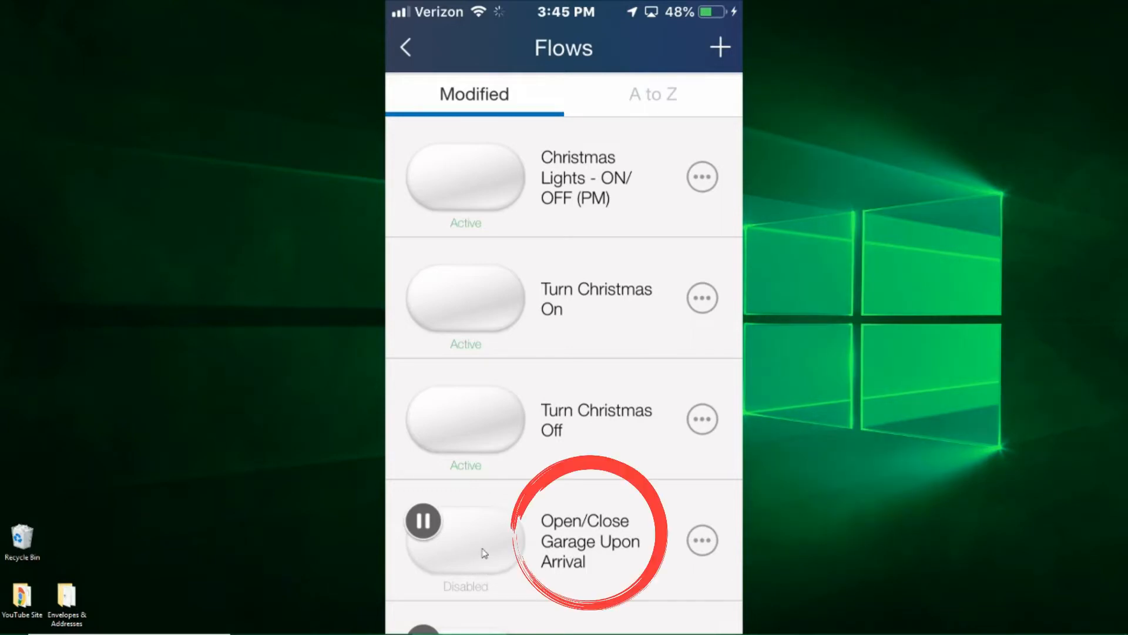
{"action": "mouse_move", "coordinate": [567, 552]}
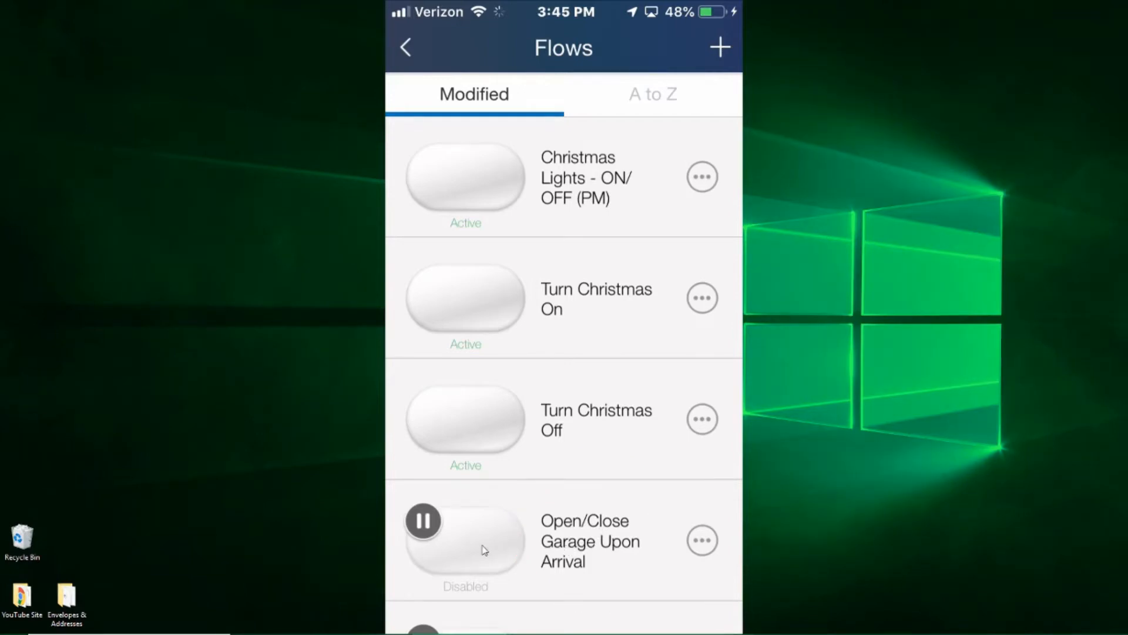
Step: Open the Open/Close Garage Upon Arrival flow and start adding a Thing
{"action": "left_click", "coordinate": [589, 541]}
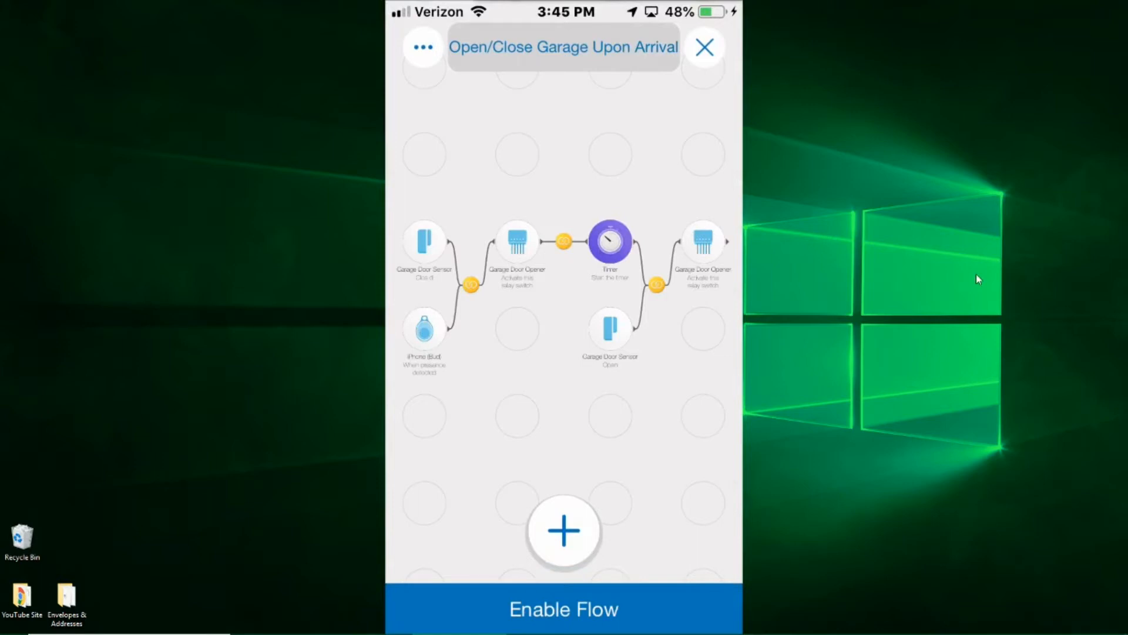
{"action": "mouse_move", "coordinate": [952, 293]}
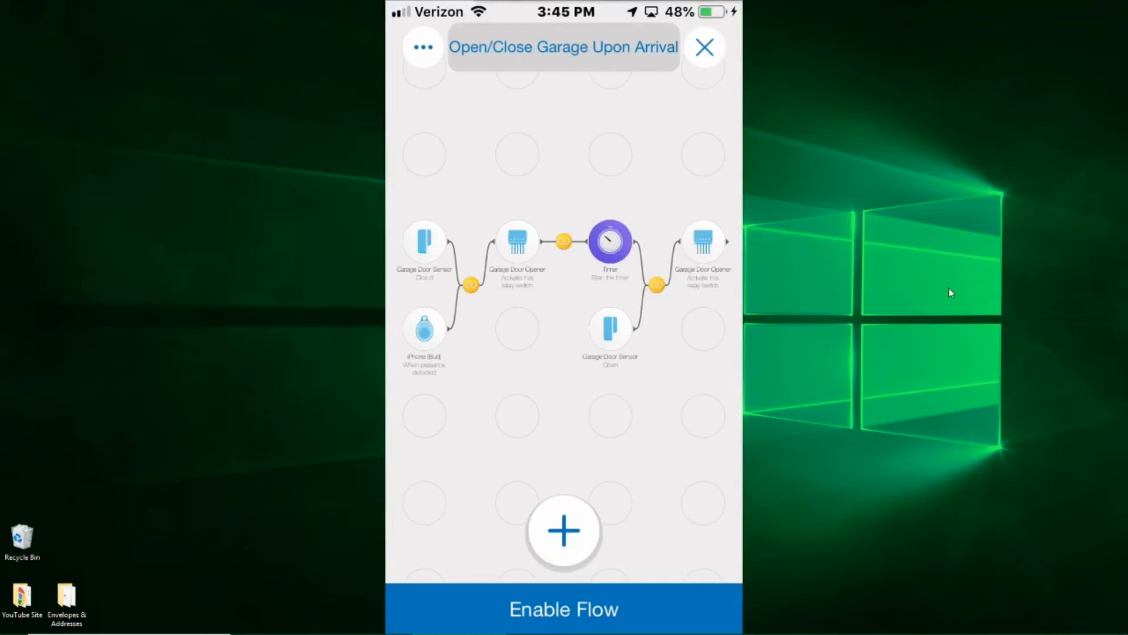
{"action": "mouse_move", "coordinate": [586, 493]}
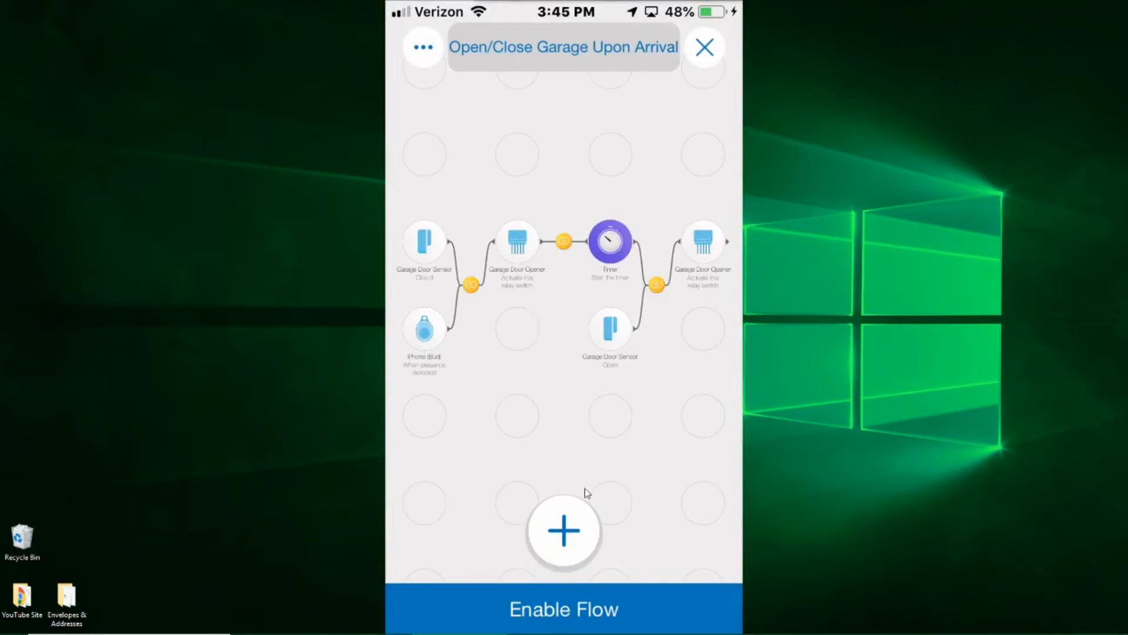
{"action": "mouse_move", "coordinate": [549, 494]}
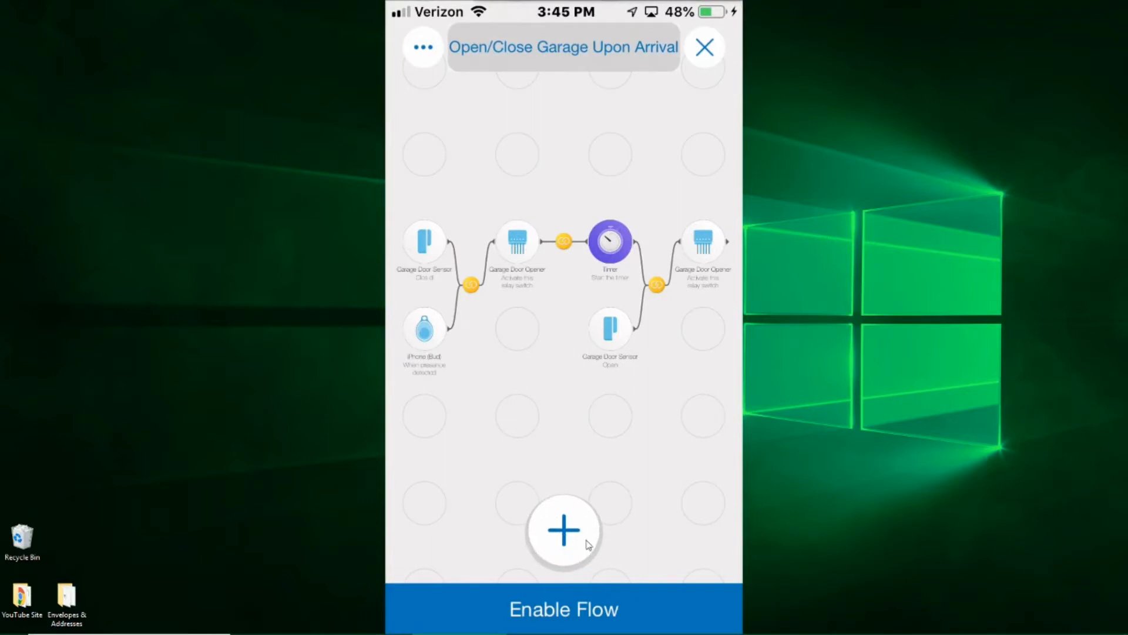
{"action": "left_click", "coordinate": [563, 531]}
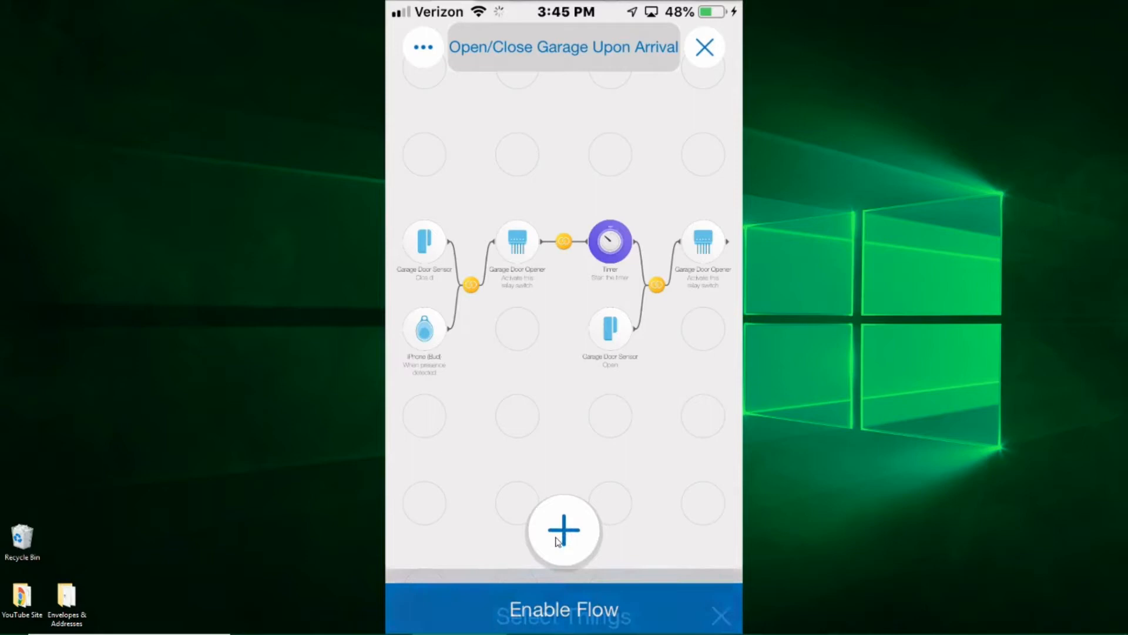
{"action": "left_click", "coordinate": [564, 531]}
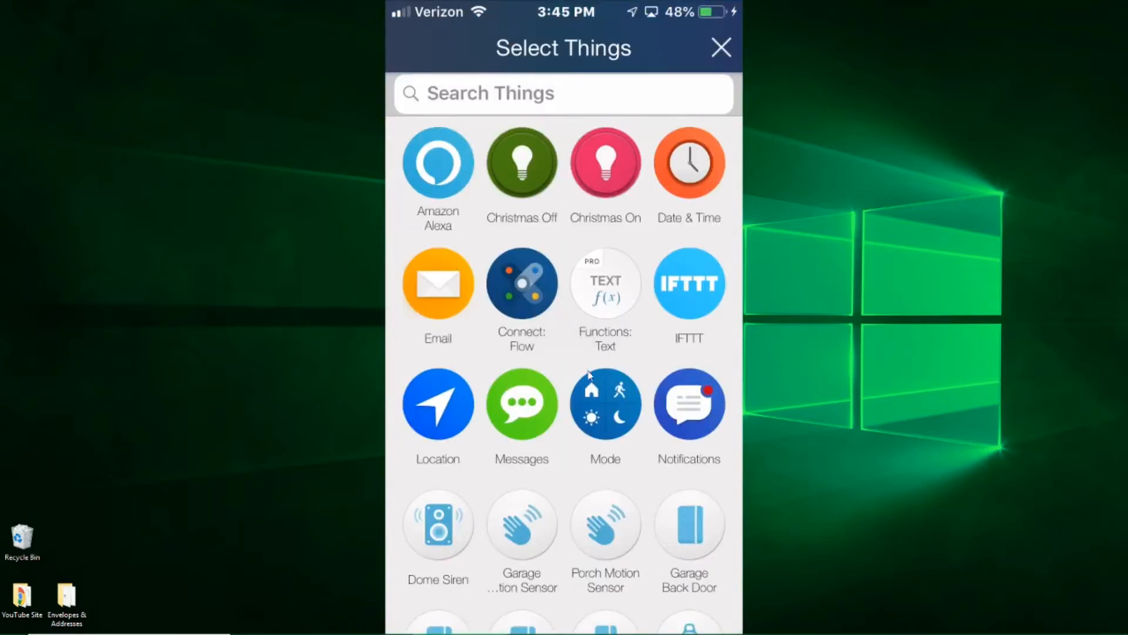
{"action": "scroll", "scroll_direction": "down", "scroll_amount": 3}
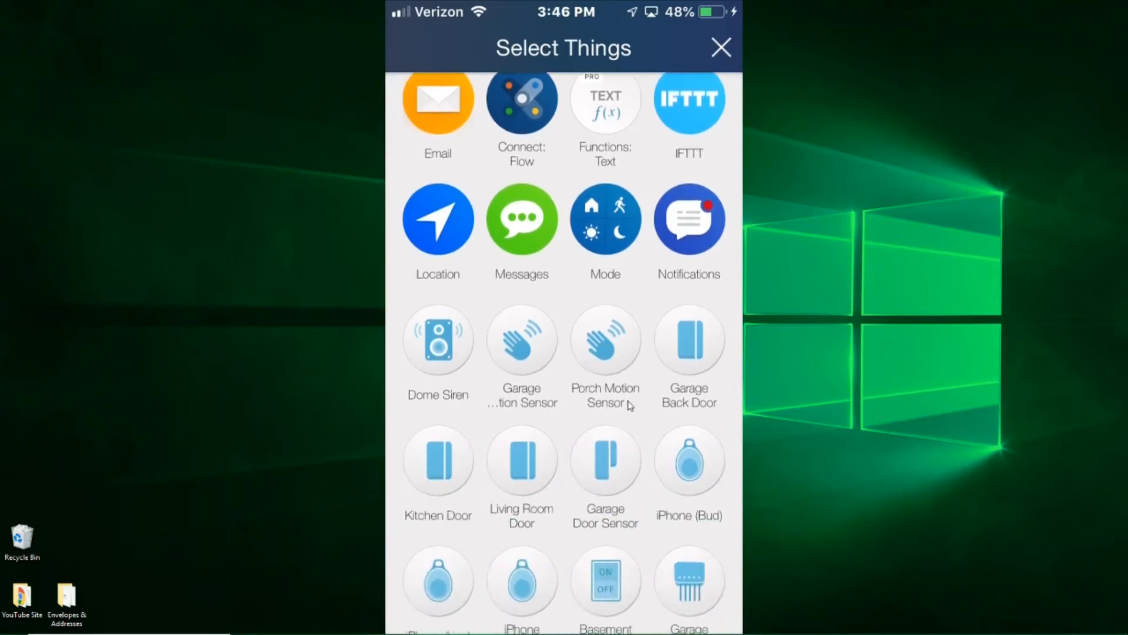
{"action": "mouse_move", "coordinate": [663, 520]}
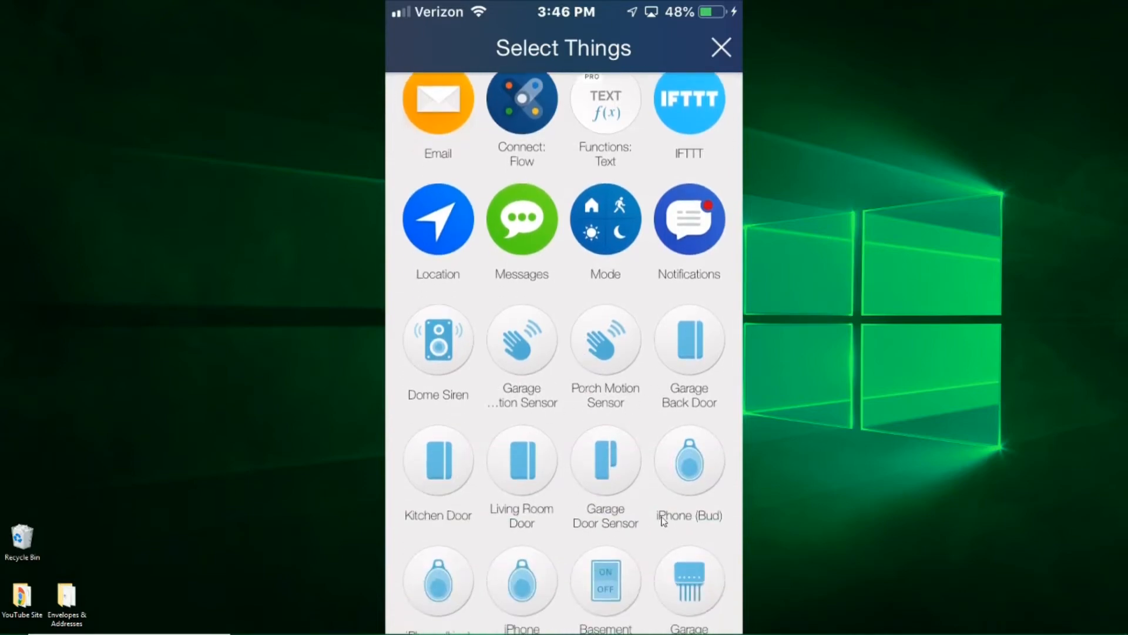
{"action": "mouse_move", "coordinate": [682, 501]}
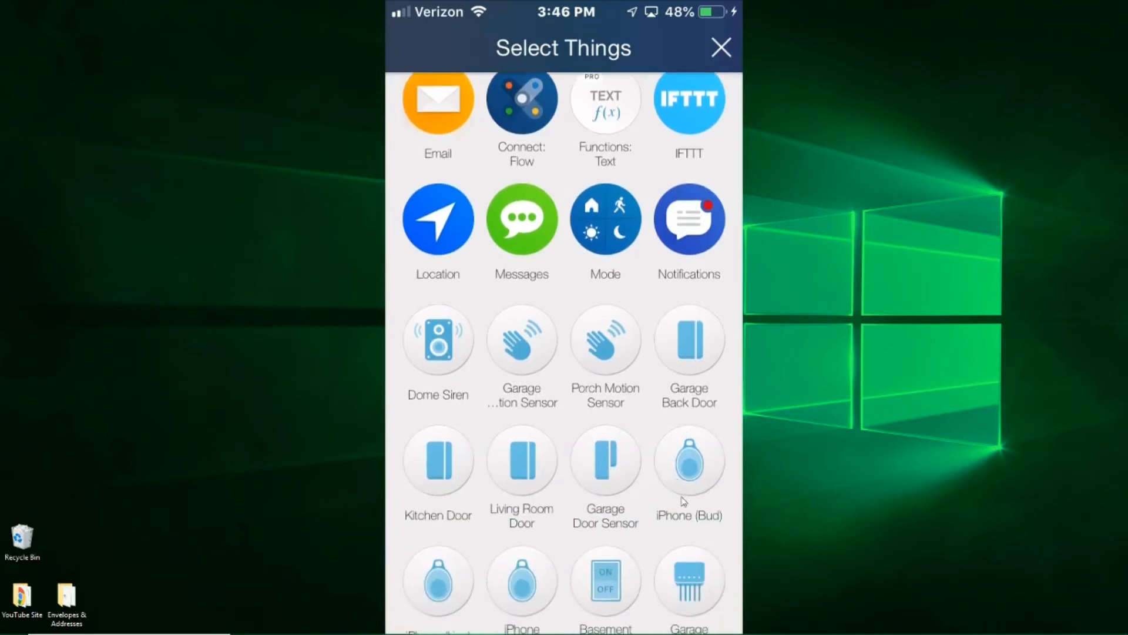
{"action": "mouse_move", "coordinate": [696, 478]}
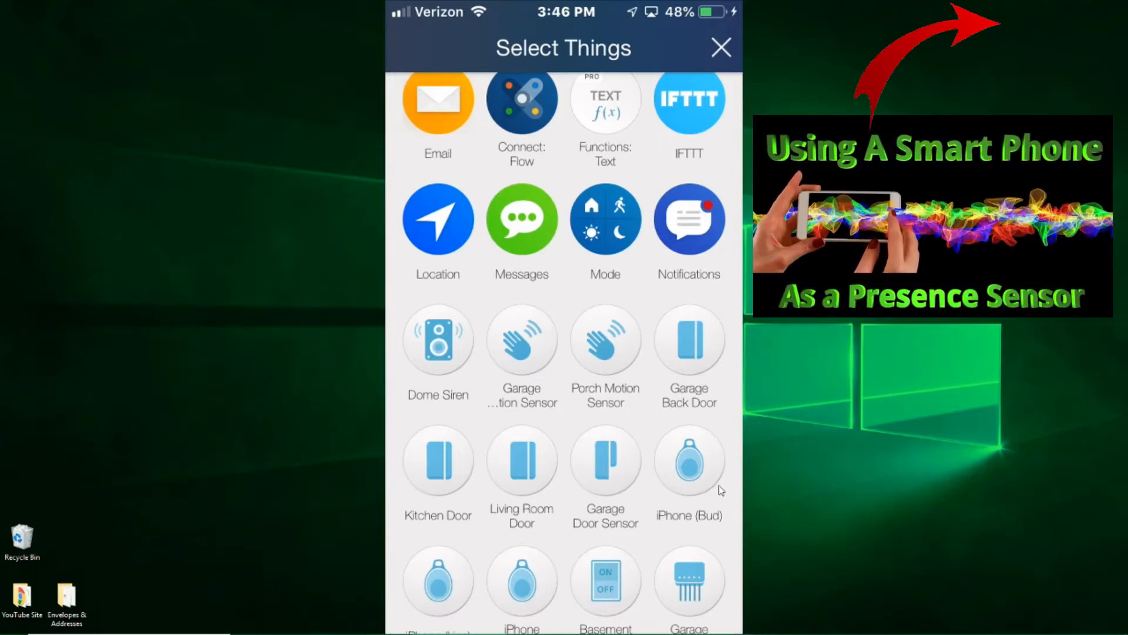
{"action": "mouse_move", "coordinate": [689, 488]}
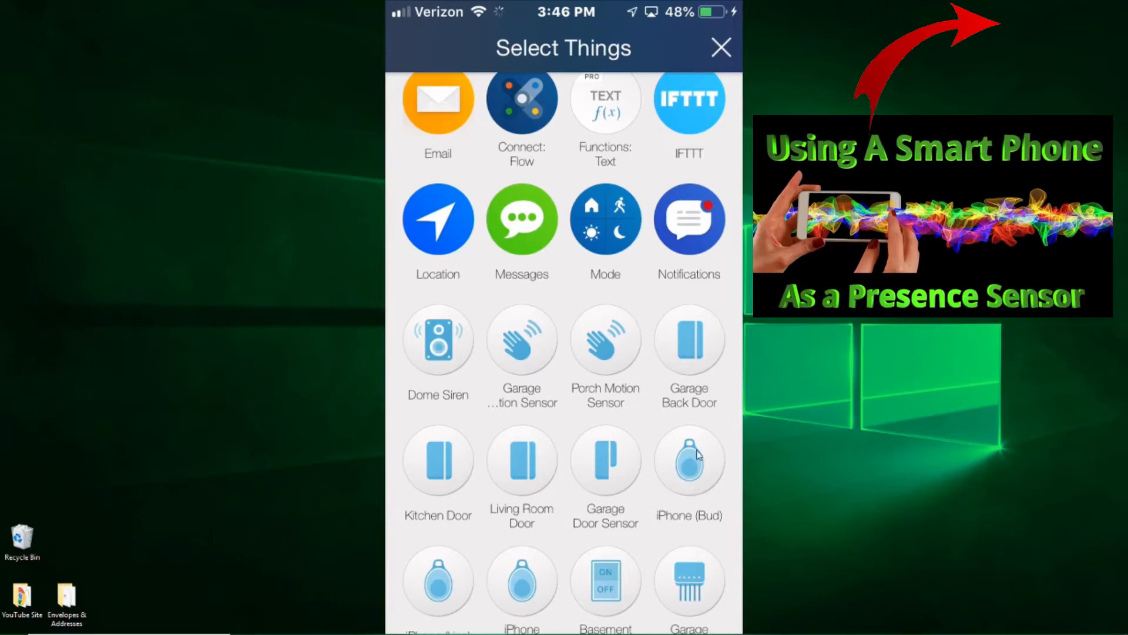
{"action": "mouse_move", "coordinate": [685, 474]}
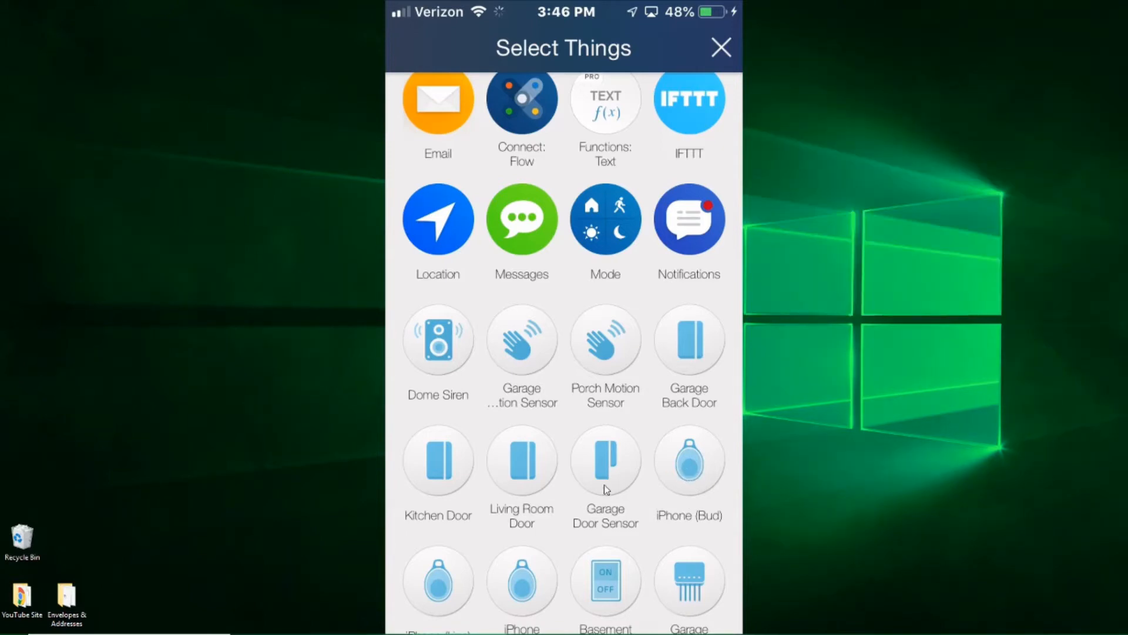
{"action": "mouse_move", "coordinate": [601, 457]}
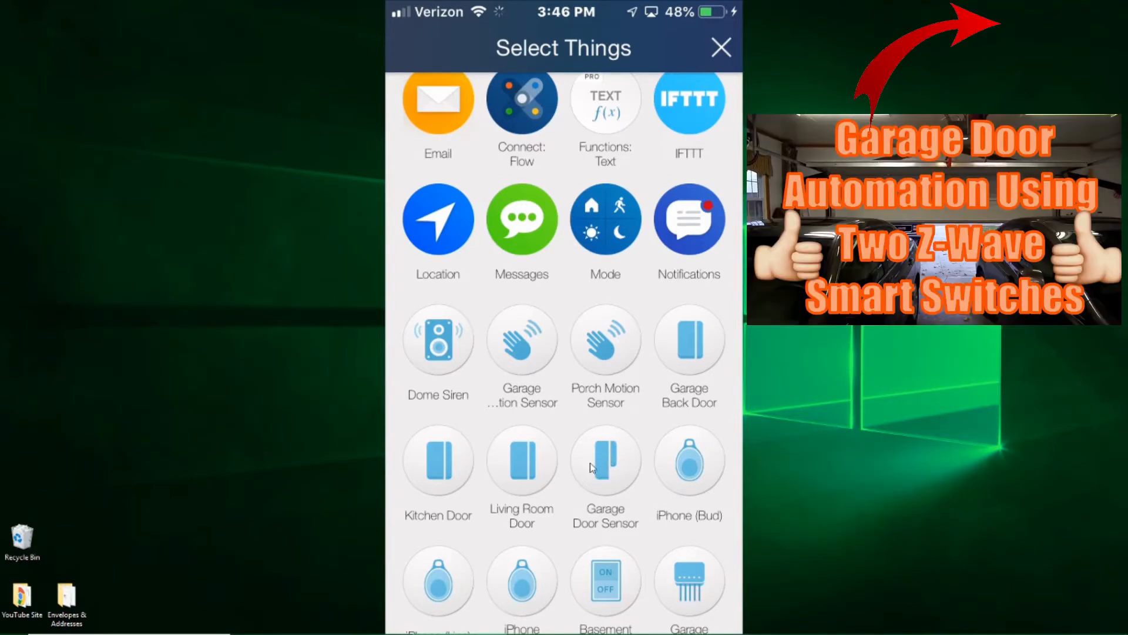
{"action": "mouse_move", "coordinate": [1030, 32]}
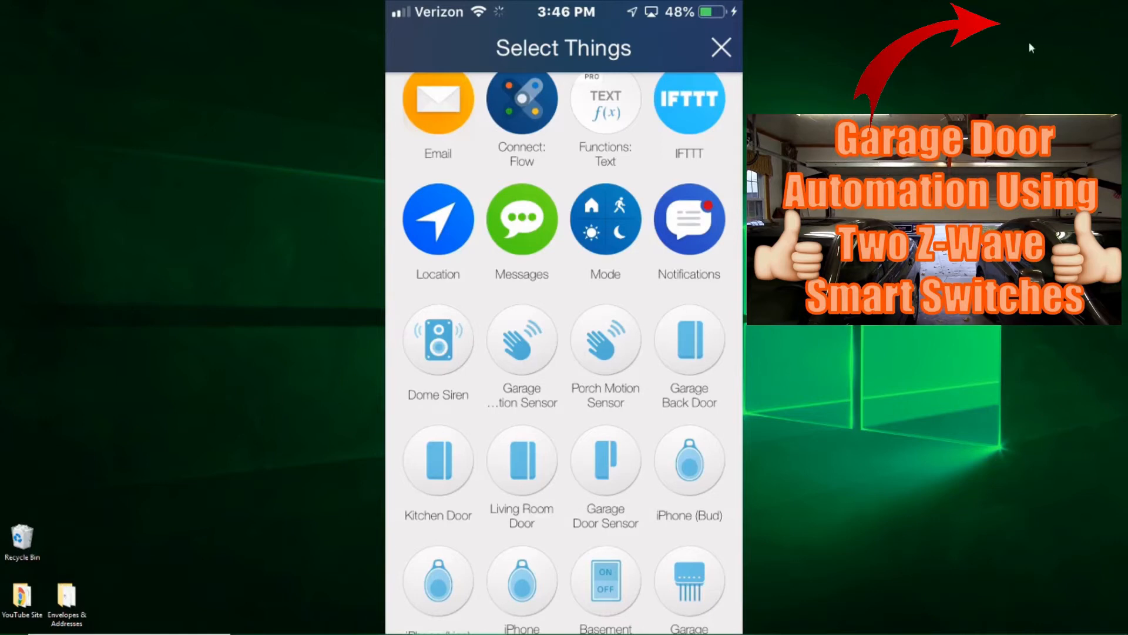
{"action": "mouse_move", "coordinate": [572, 477]}
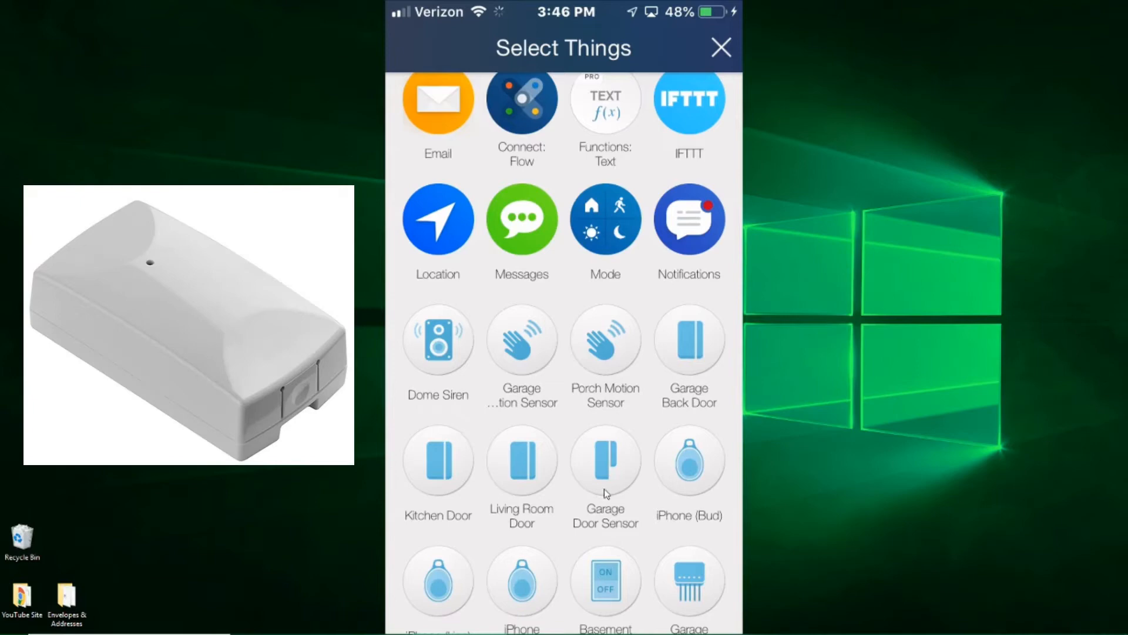
{"action": "mouse_move", "coordinate": [625, 484]}
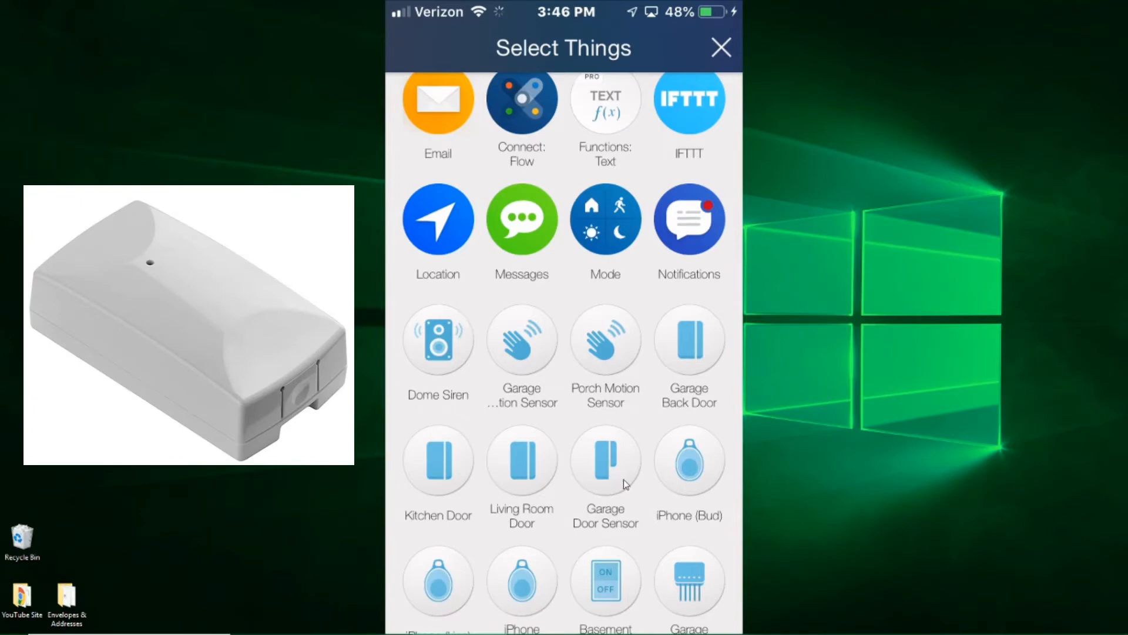
{"action": "scroll", "scroll_direction": "down", "scroll_amount": 3}
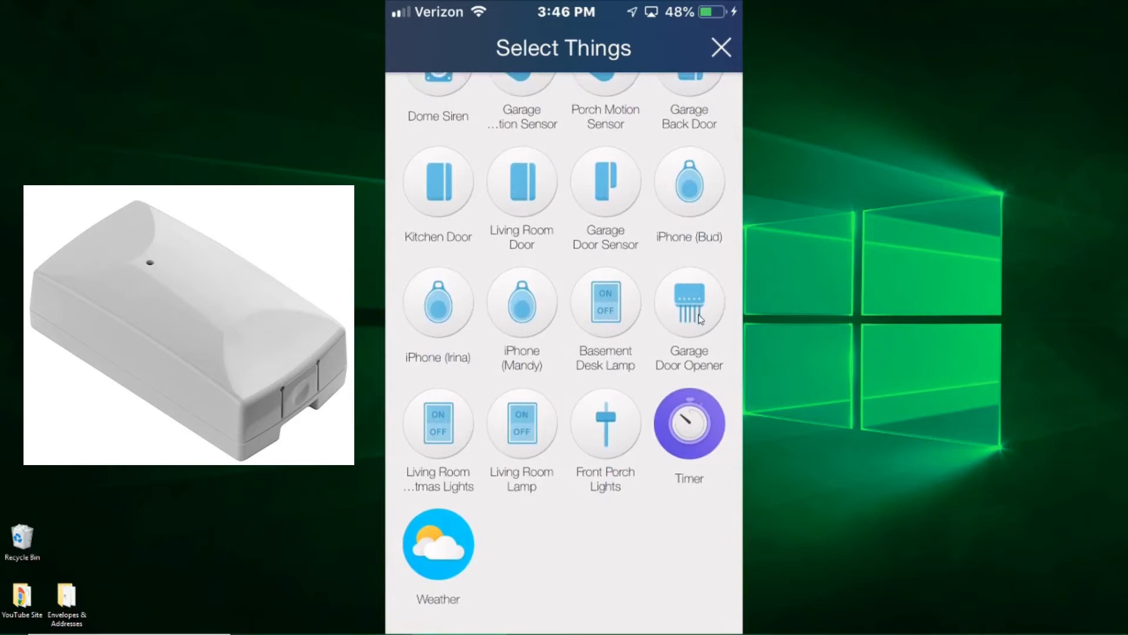
{"action": "mouse_move", "coordinate": [726, 321]}
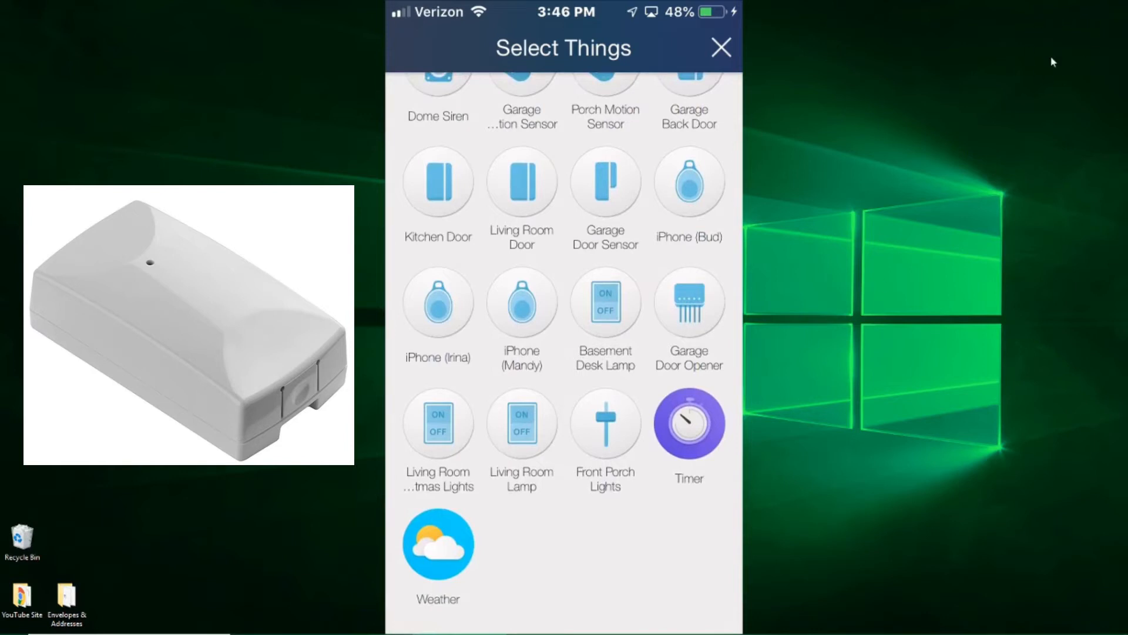
{"action": "mouse_move", "coordinate": [702, 377]}
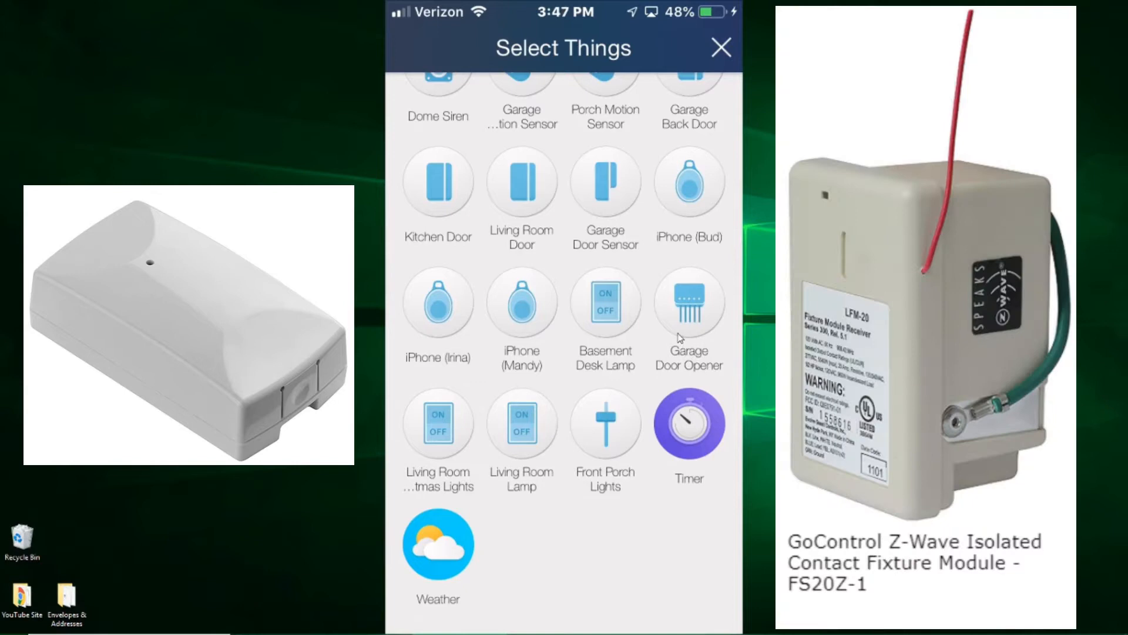
{"action": "mouse_move", "coordinate": [697, 320]}
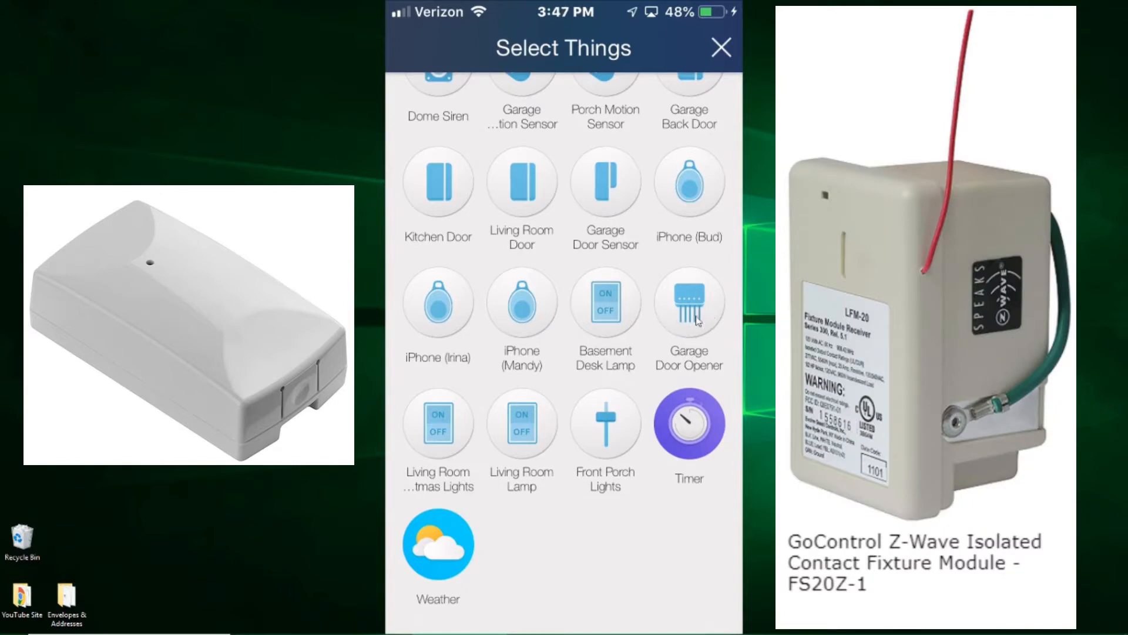
{"action": "mouse_move", "coordinate": [686, 327]}
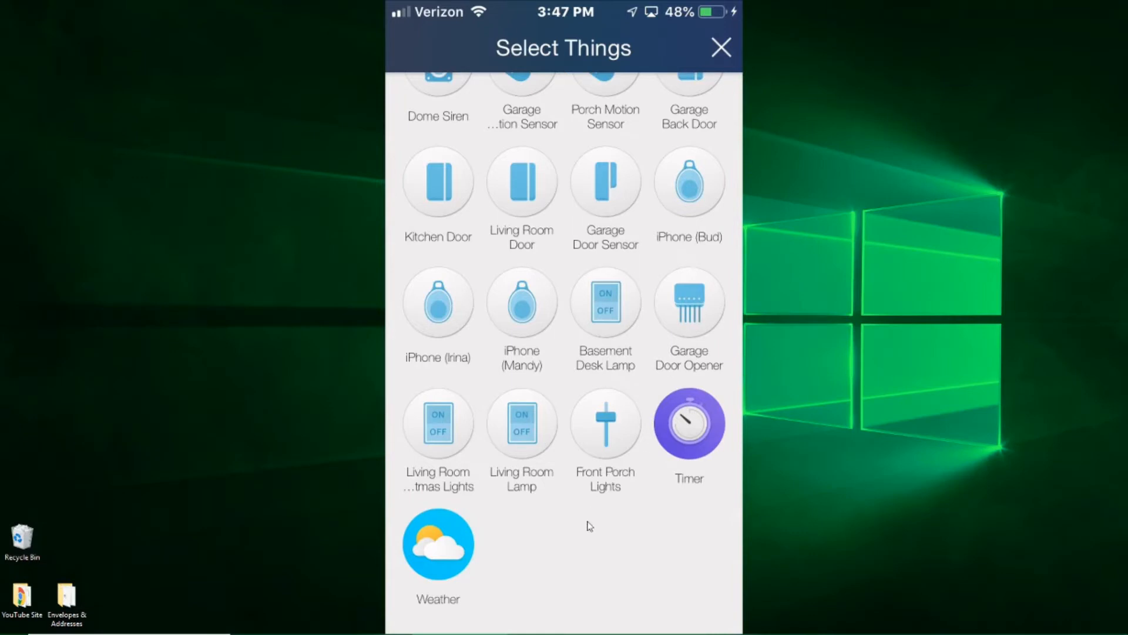
{"action": "mouse_move", "coordinate": [702, 336]}
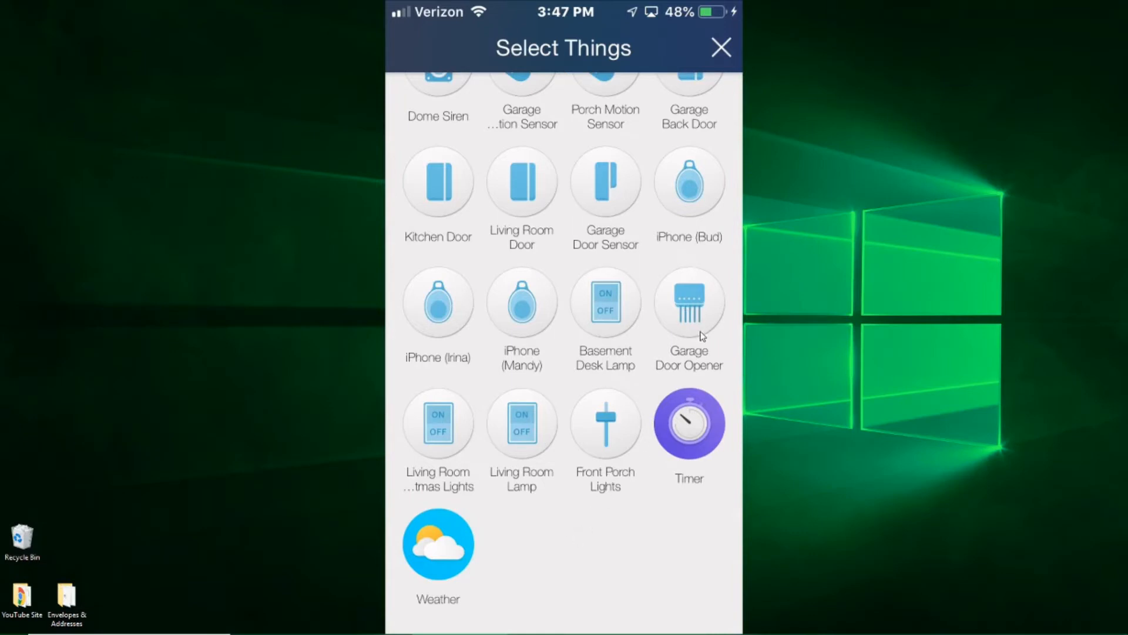
Step: Add Garage Door Opener, iPhone (Bud) and Garage Door Sensor to the flow
{"action": "left_click", "coordinate": [688, 302]}
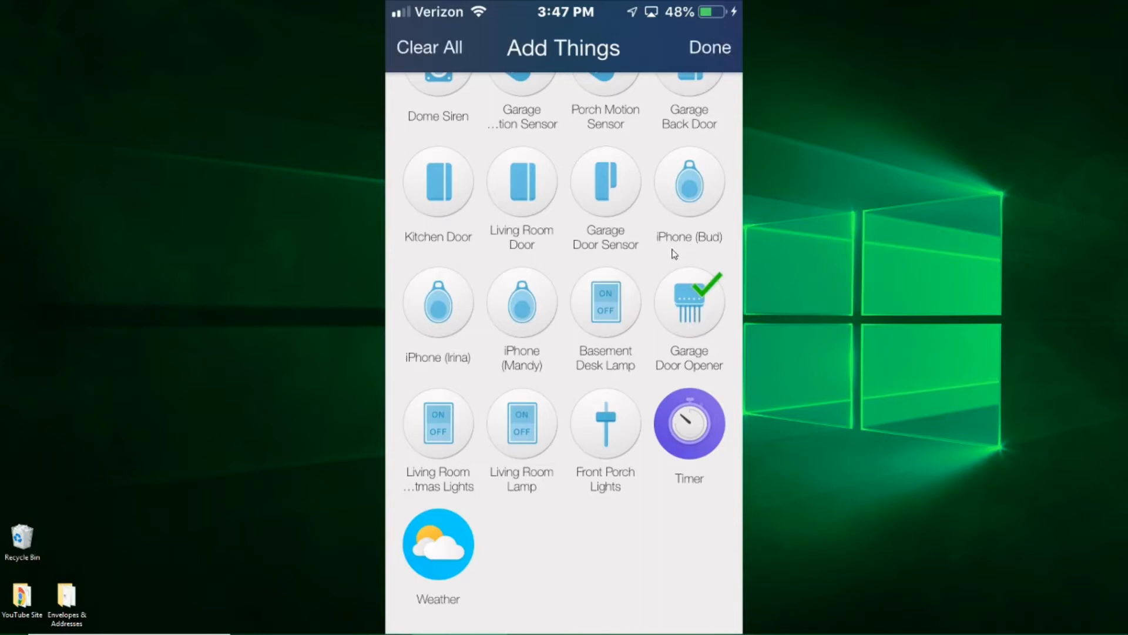
{"action": "mouse_move", "coordinate": [697, 174]}
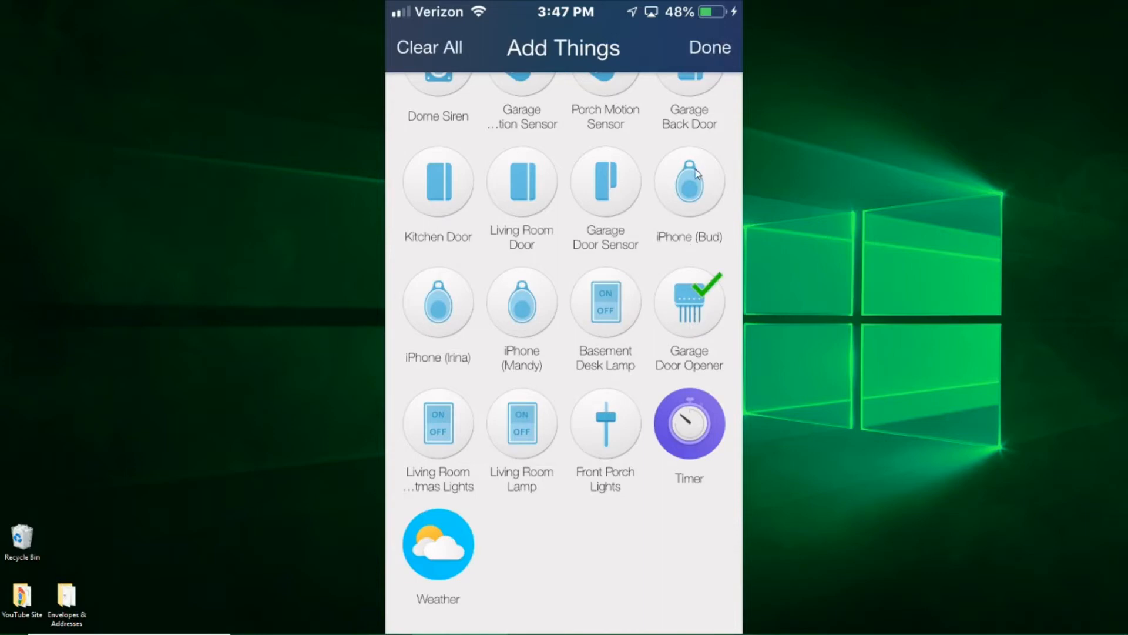
{"action": "left_click", "coordinate": [688, 182]}
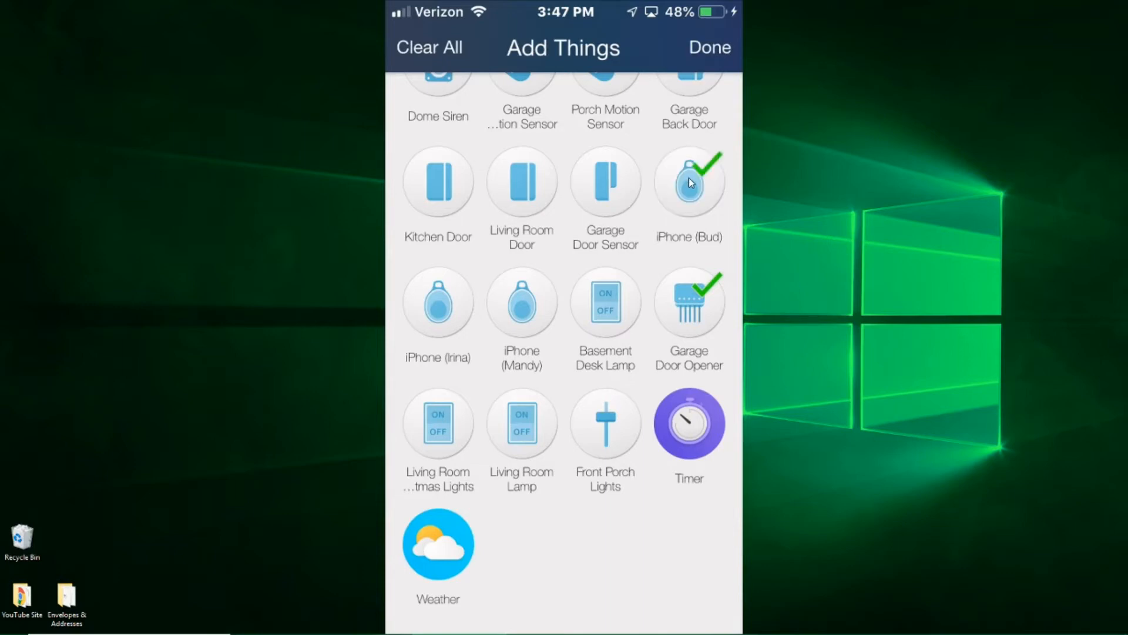
{"action": "scroll", "scroll_direction": "down", "scroll_amount": 3}
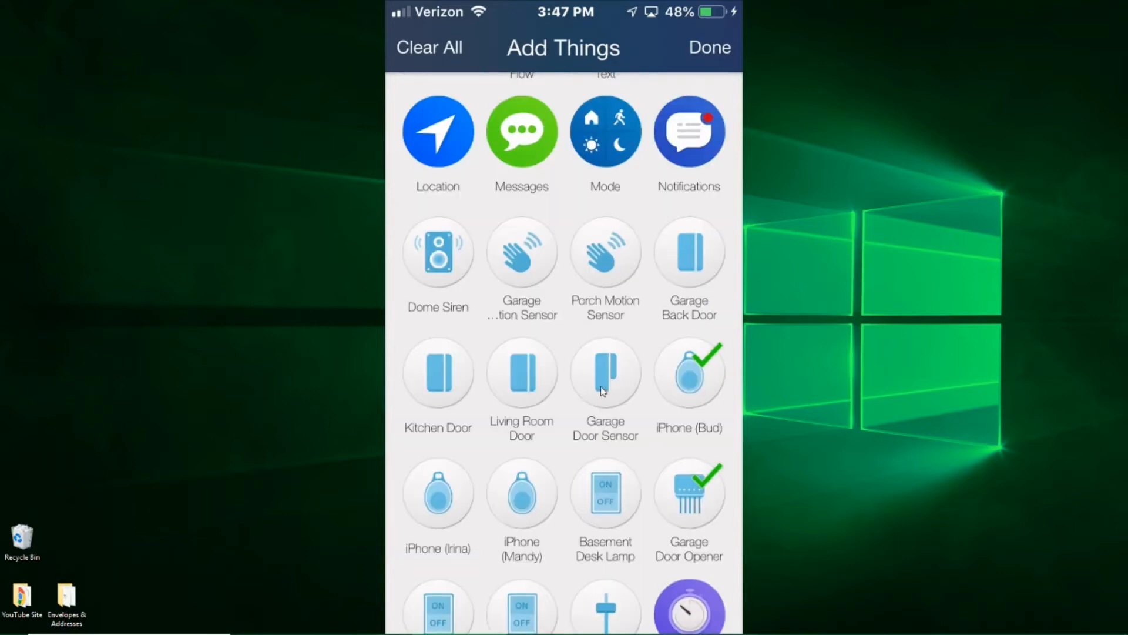
{"action": "left_click", "coordinate": [605, 371]}
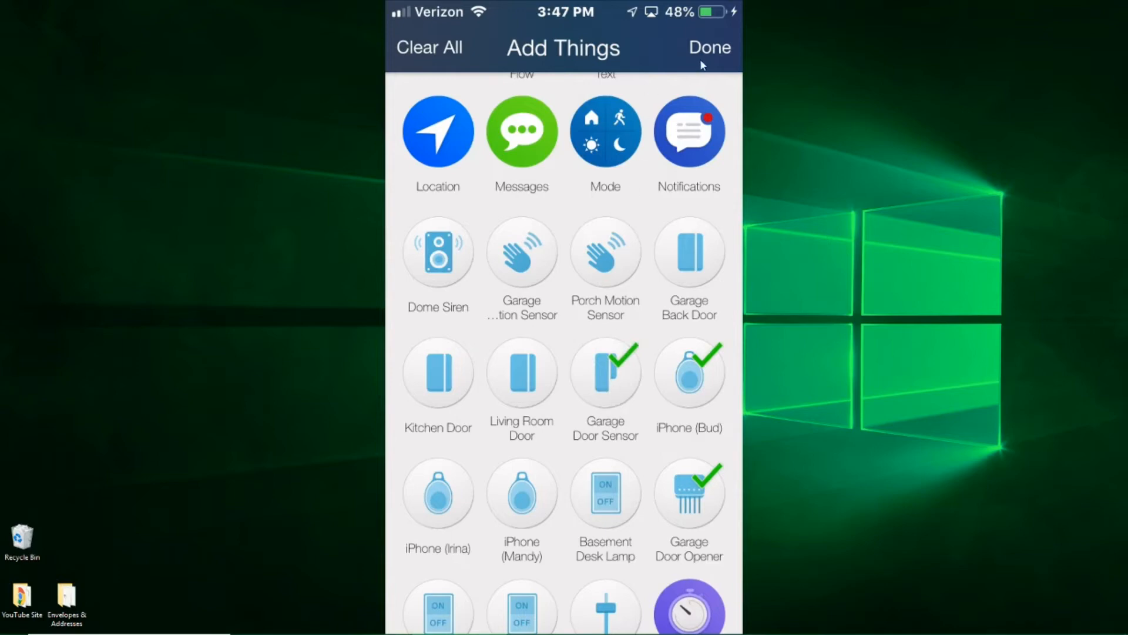
{"action": "left_click", "coordinate": [709, 48]}
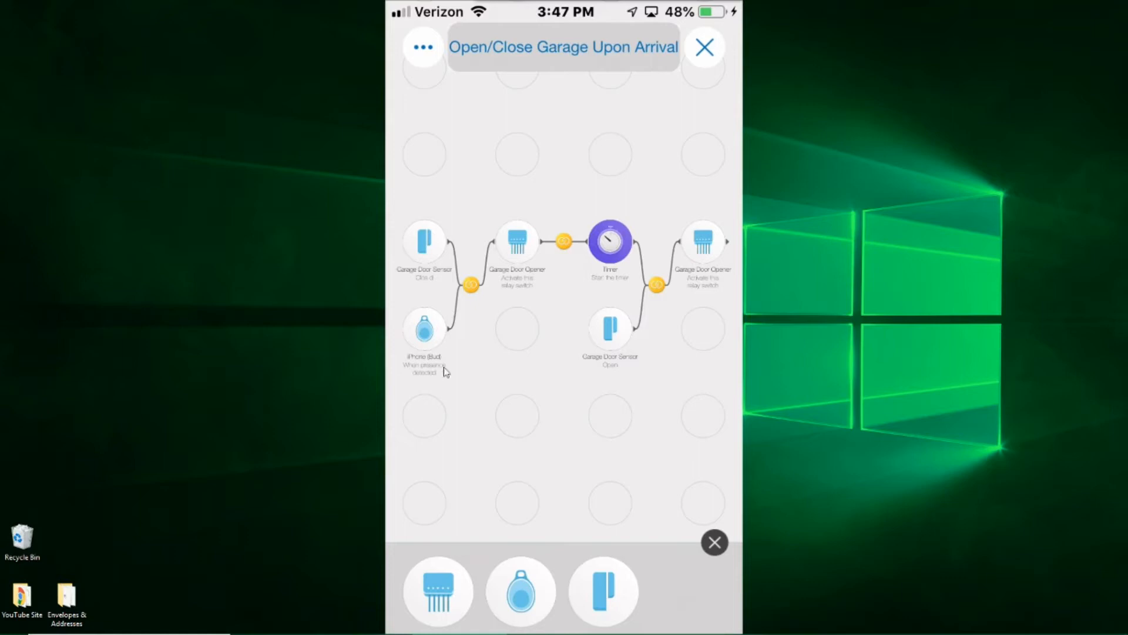
{"action": "mouse_move", "coordinate": [488, 320]}
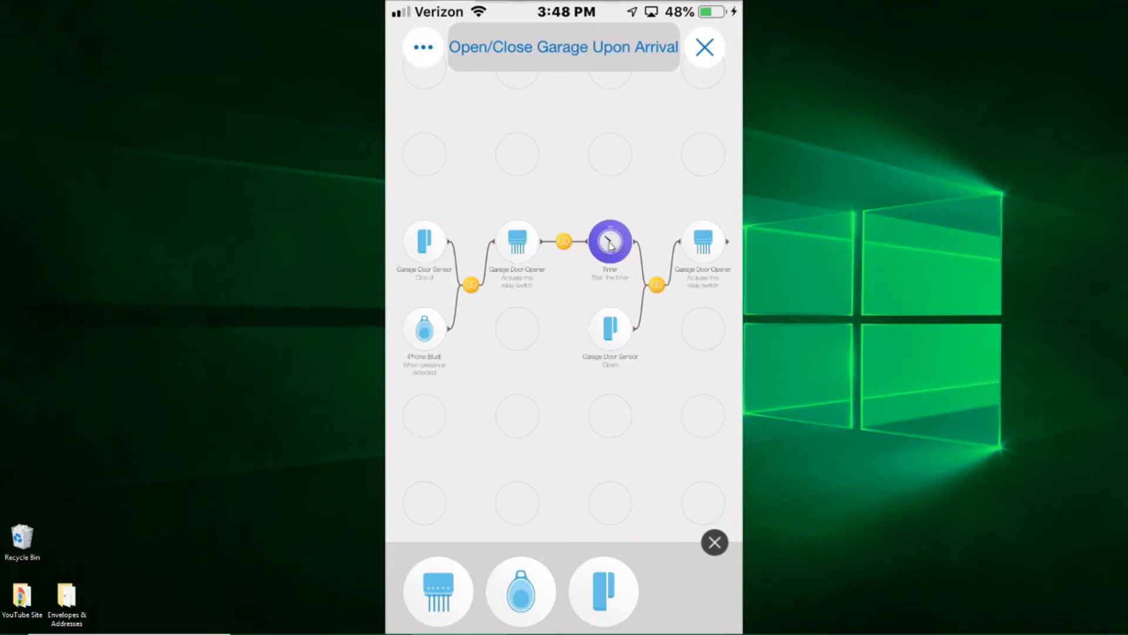
{"action": "mouse_move", "coordinate": [617, 261]}
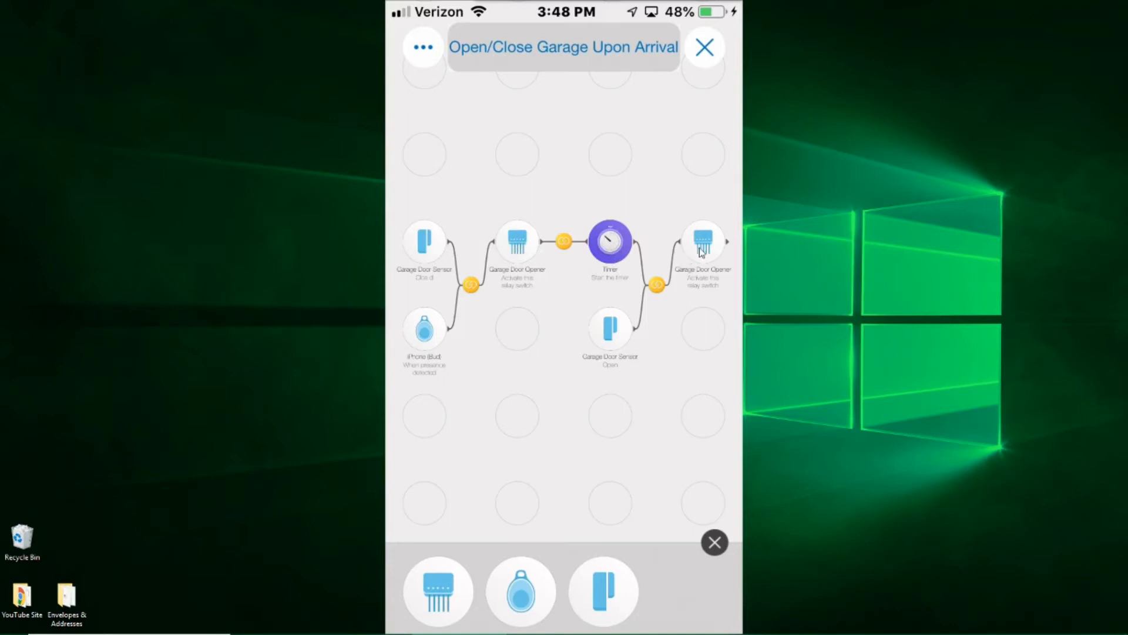
{"action": "mouse_move", "coordinate": [466, 283]}
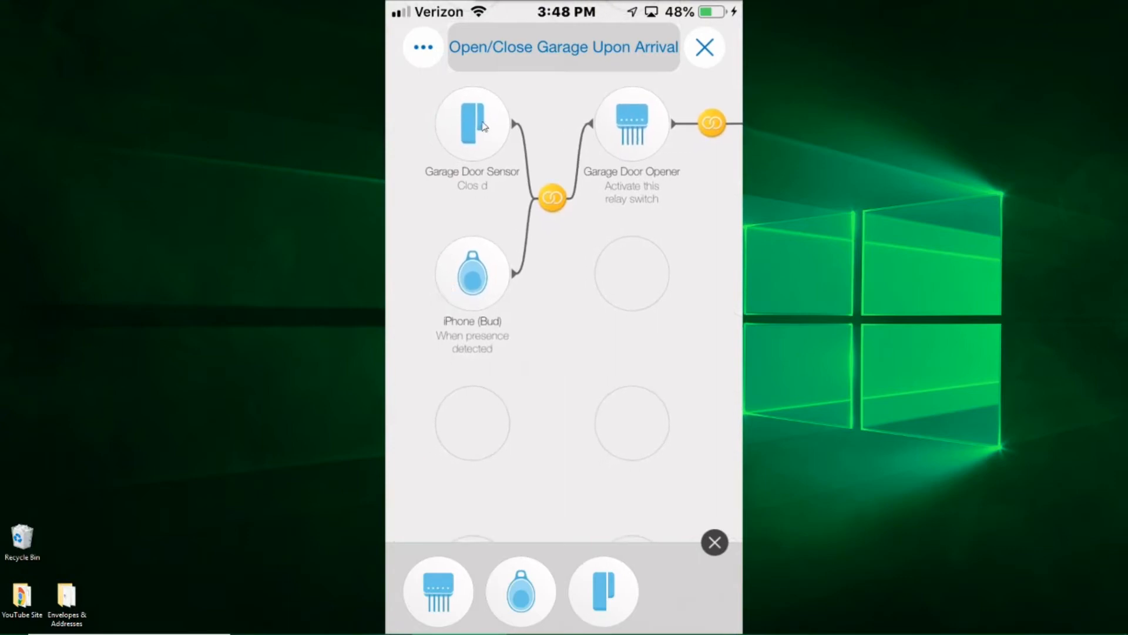
{"action": "mouse_move", "coordinate": [481, 292]}
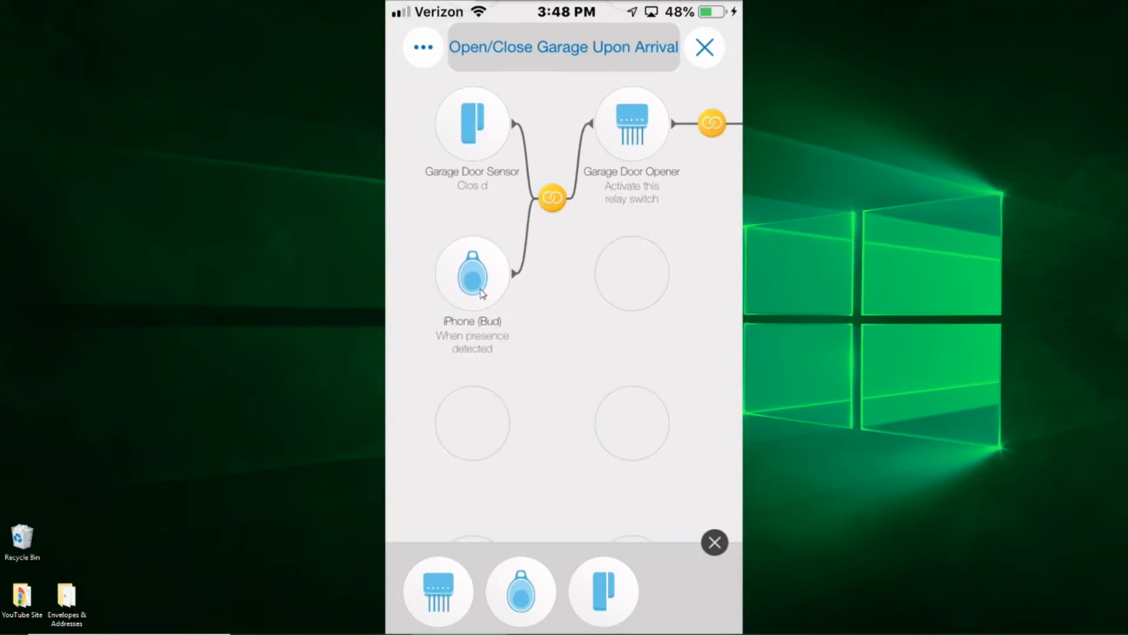
{"action": "mouse_move", "coordinate": [535, 348]}
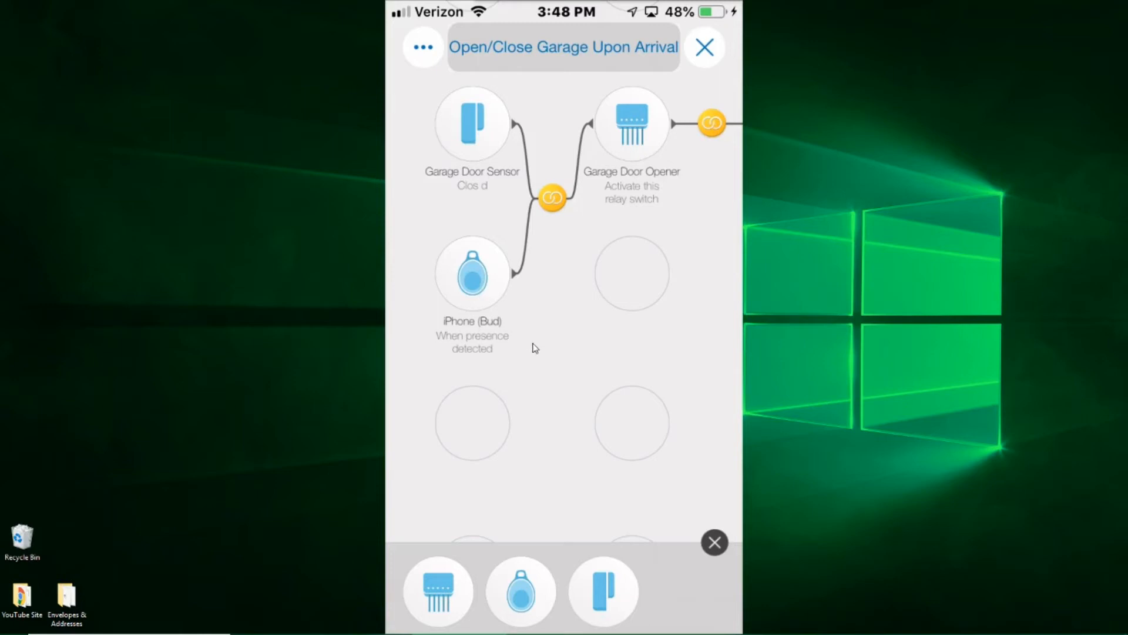
{"action": "mouse_move", "coordinate": [489, 208]}
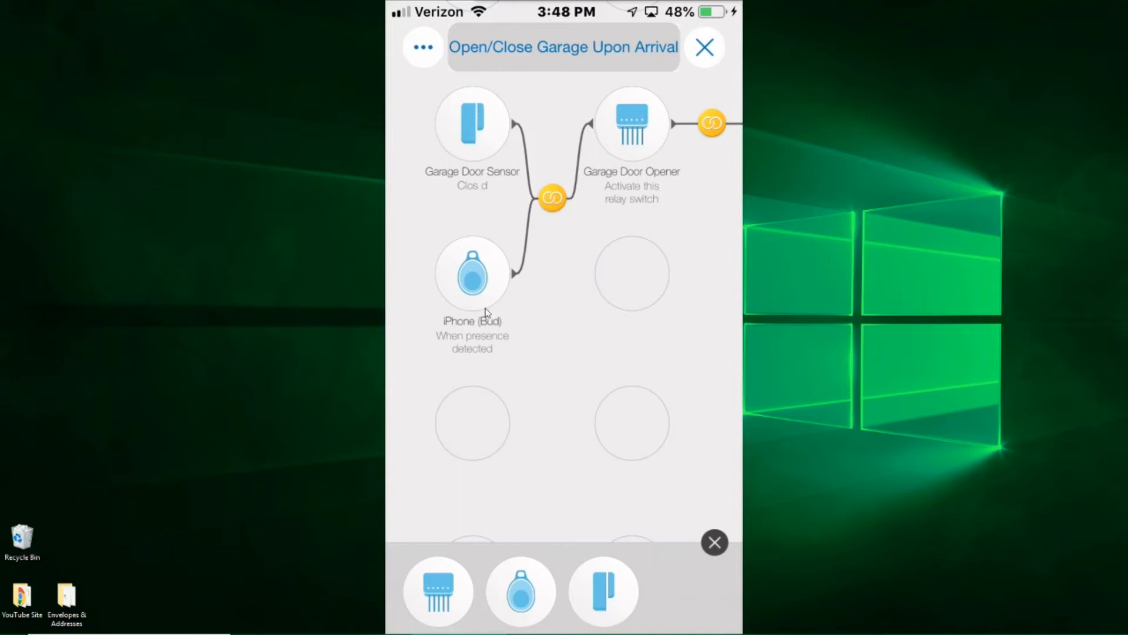
{"action": "mouse_move", "coordinate": [634, 293]}
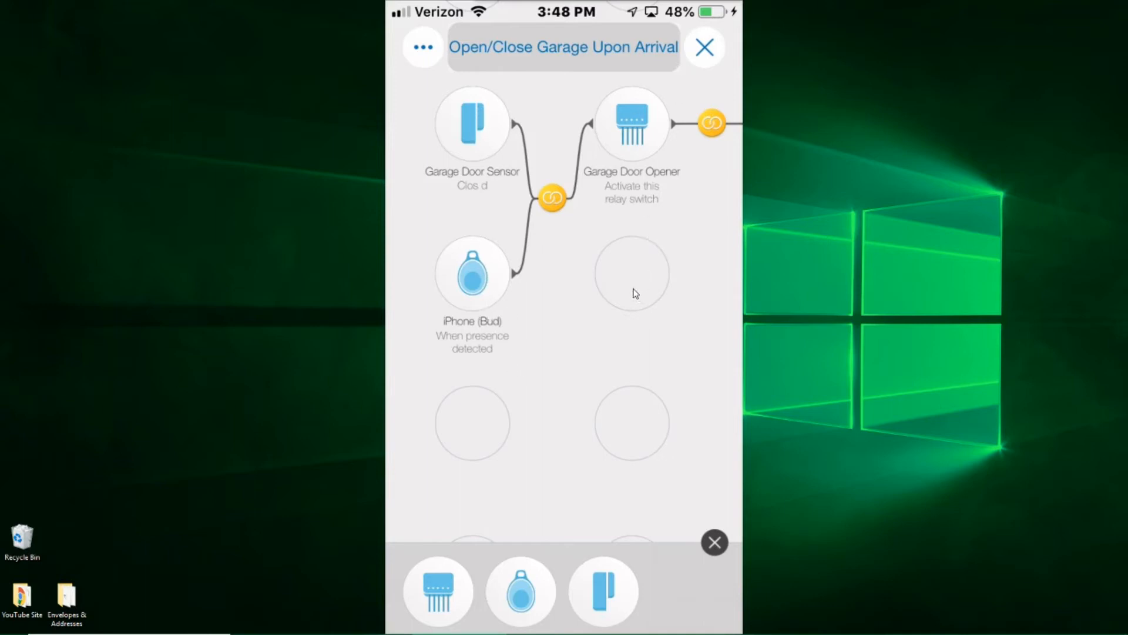
{"action": "mouse_move", "coordinate": [481, 248]}
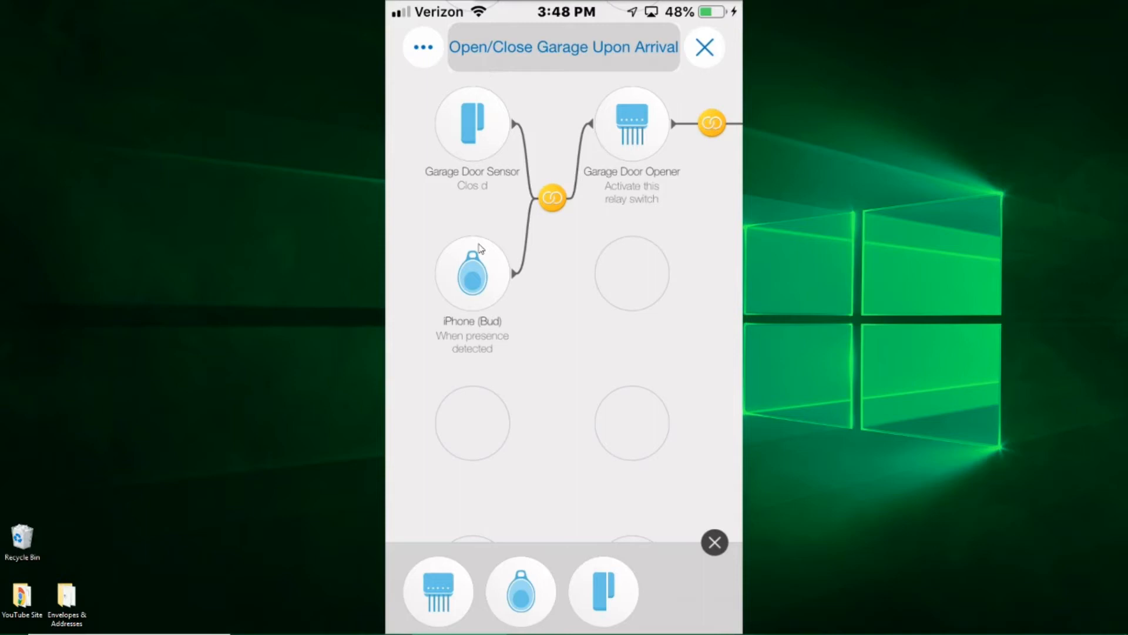
{"action": "mouse_move", "coordinate": [464, 147]}
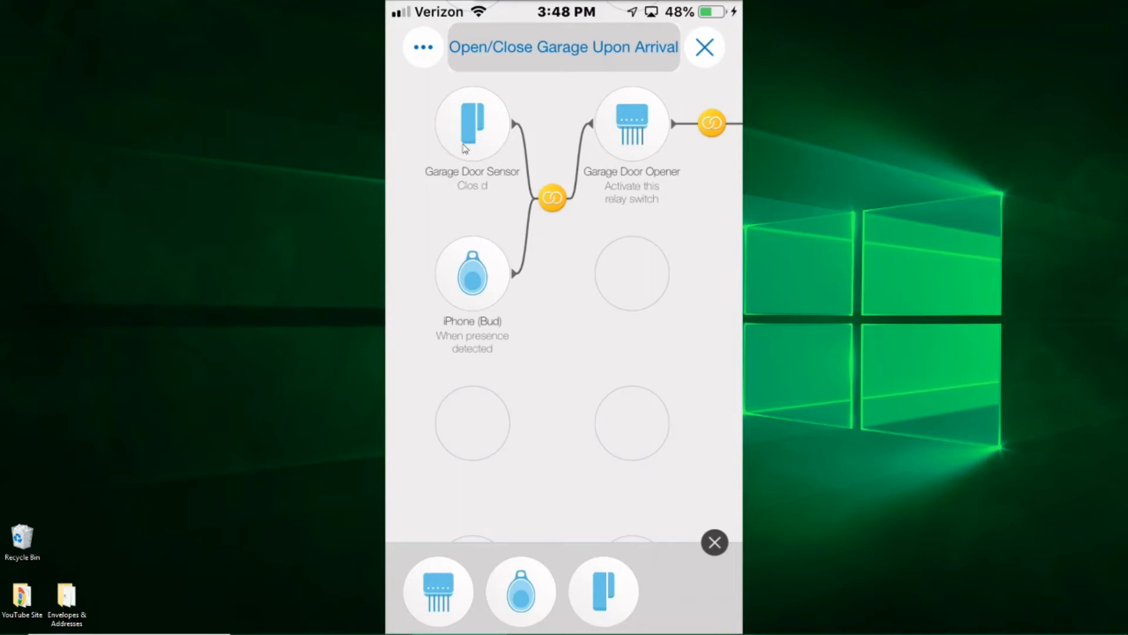
{"action": "mouse_move", "coordinate": [493, 184]}
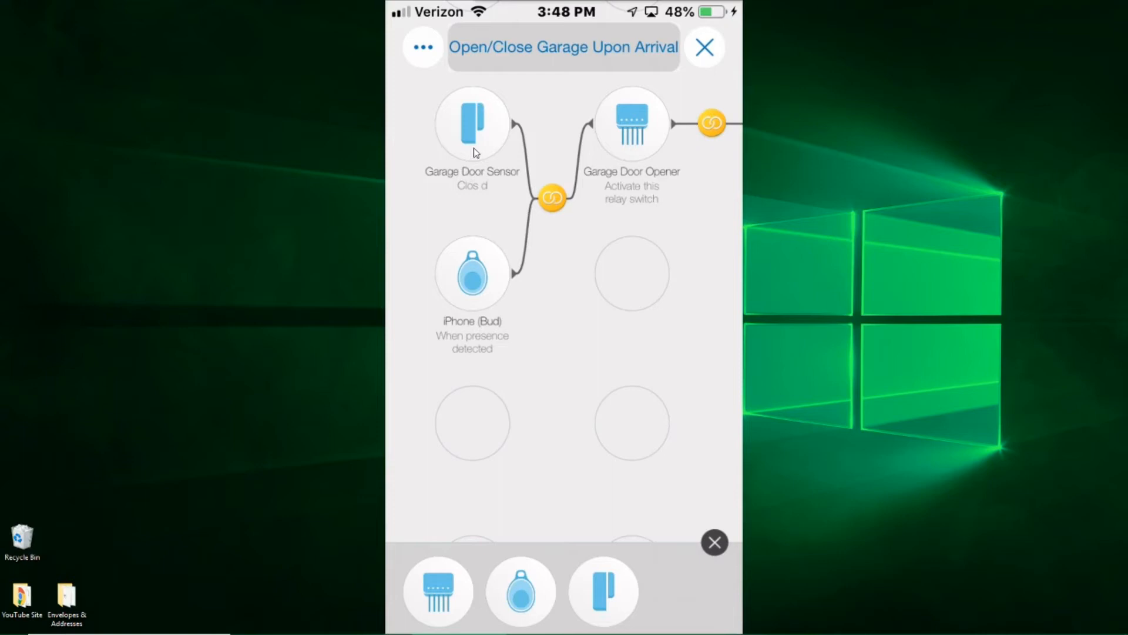
{"action": "mouse_move", "coordinate": [459, 156]}
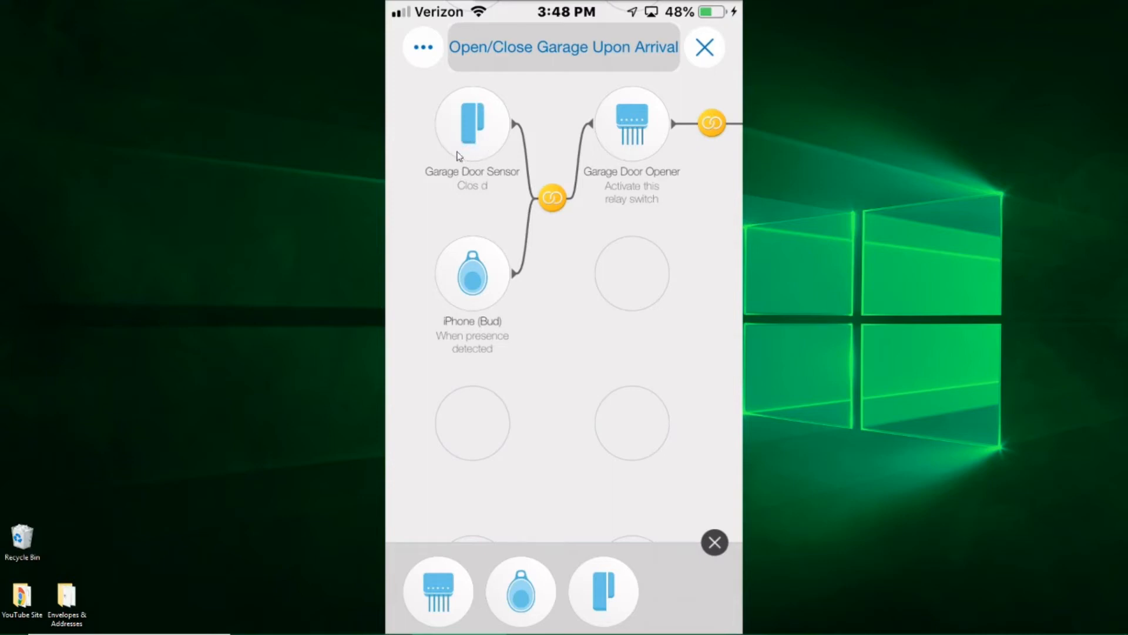
{"action": "mouse_move", "coordinate": [476, 195]}
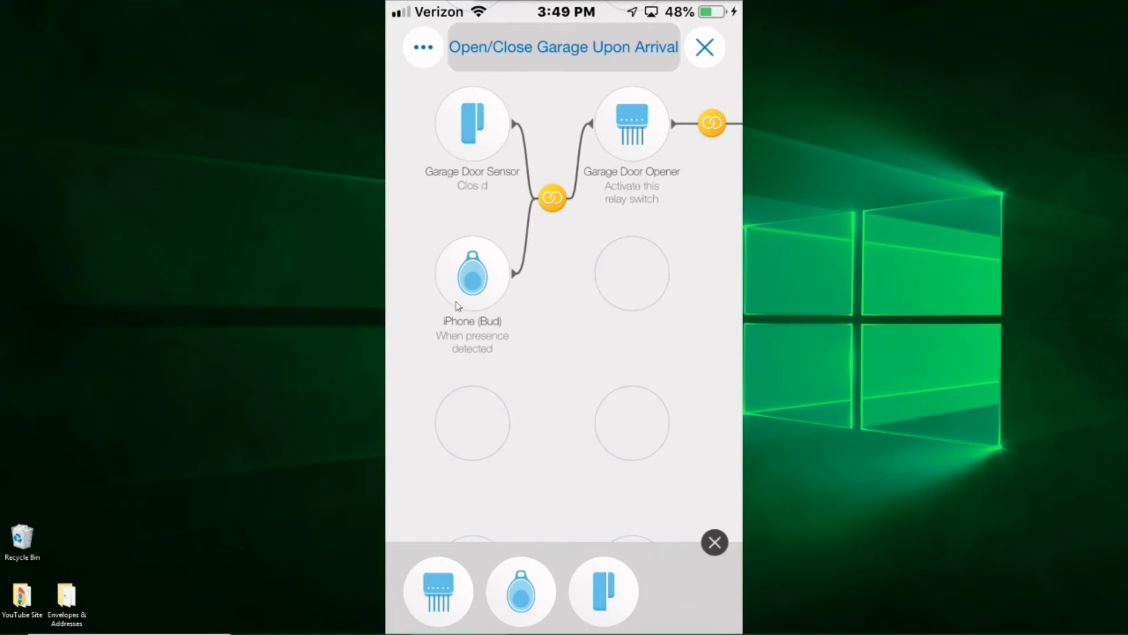
{"action": "mouse_move", "coordinate": [482, 347]}
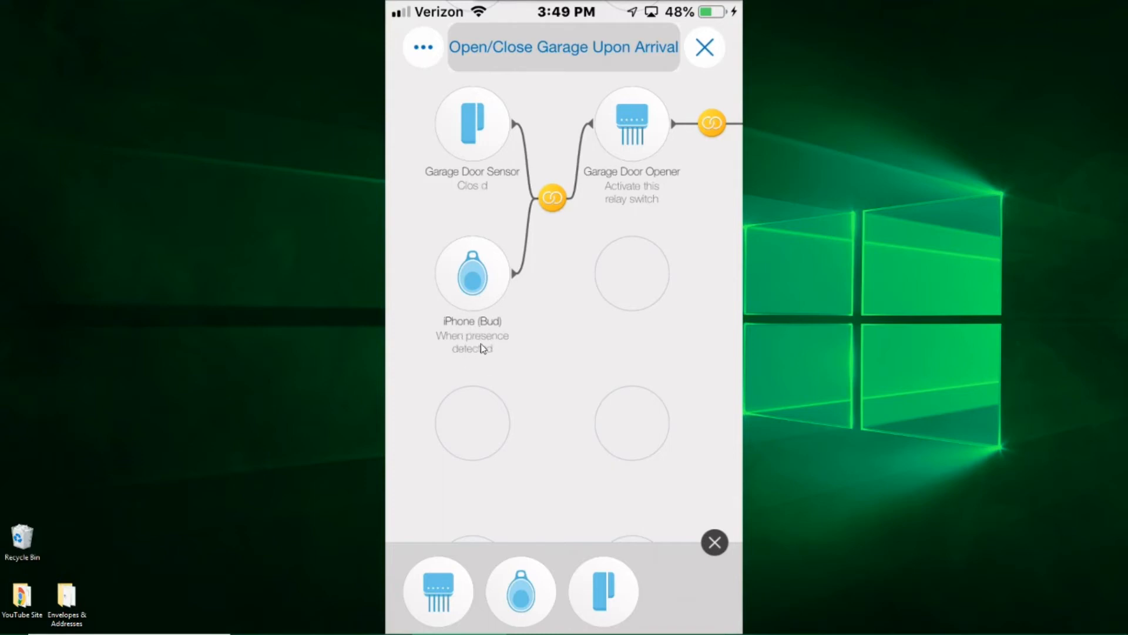
{"action": "mouse_move", "coordinate": [474, 341]}
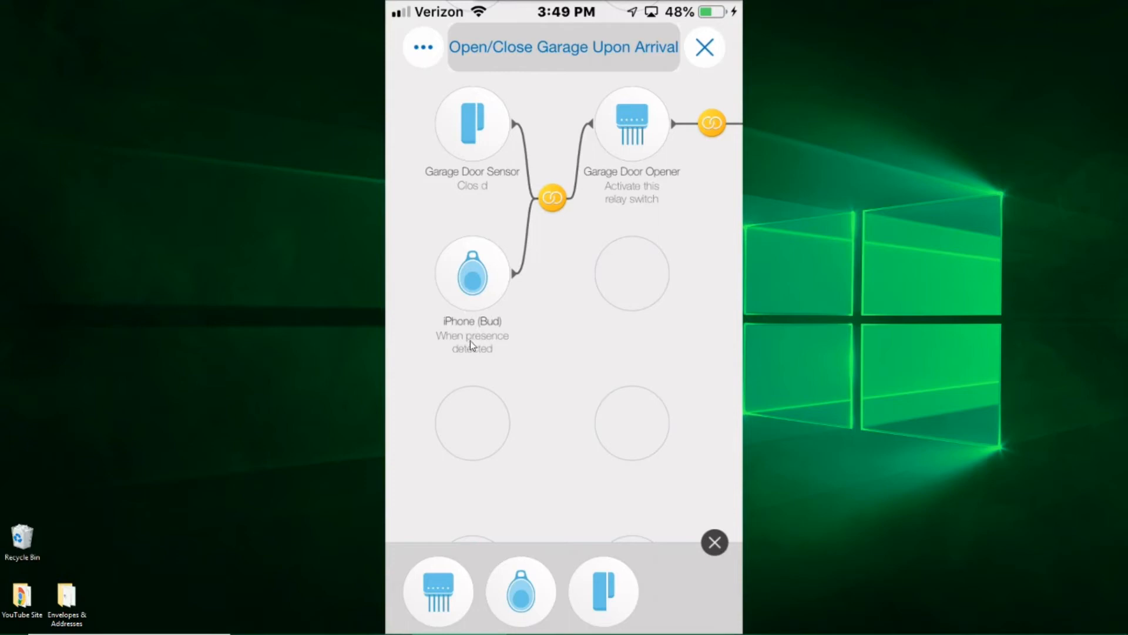
{"action": "mouse_move", "coordinate": [493, 318]}
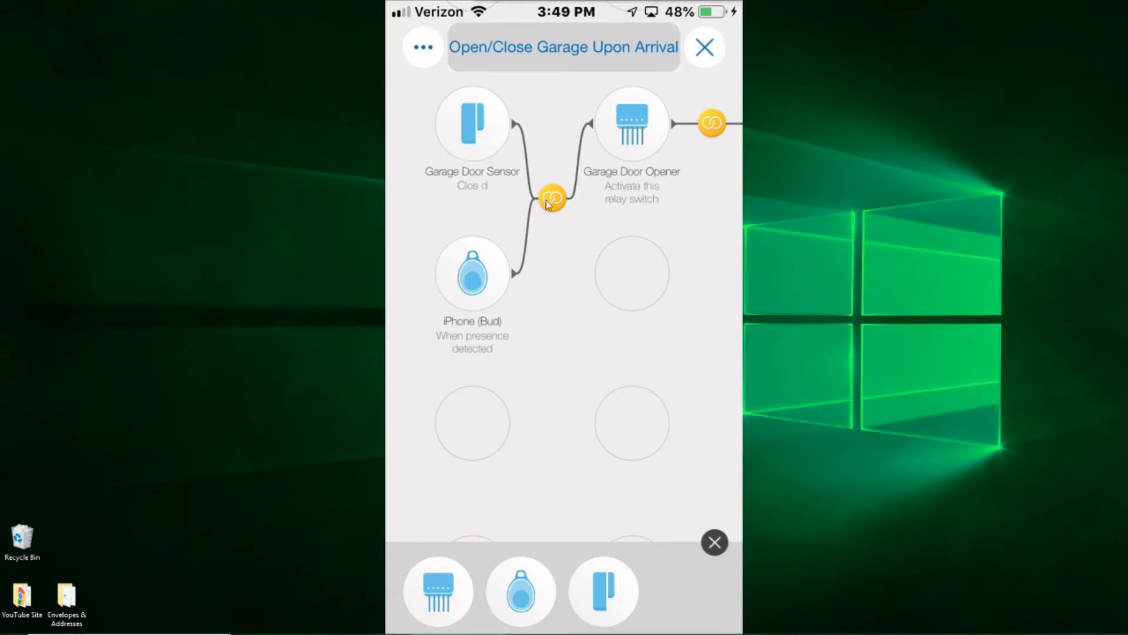
{"action": "mouse_move", "coordinate": [614, 138]}
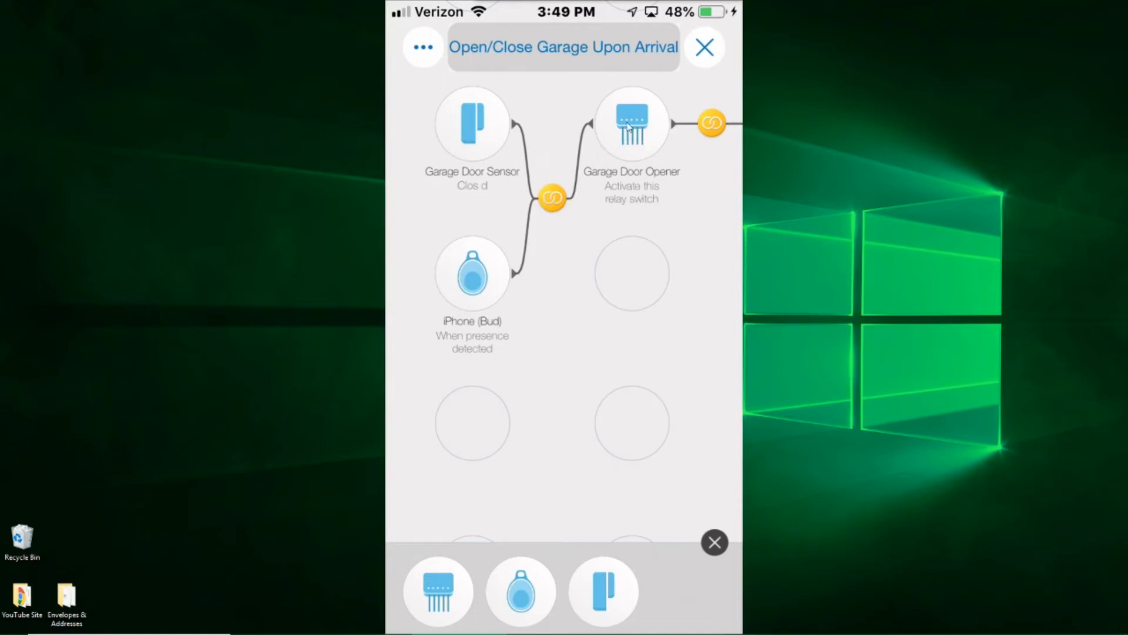
{"action": "mouse_move", "coordinate": [632, 146]}
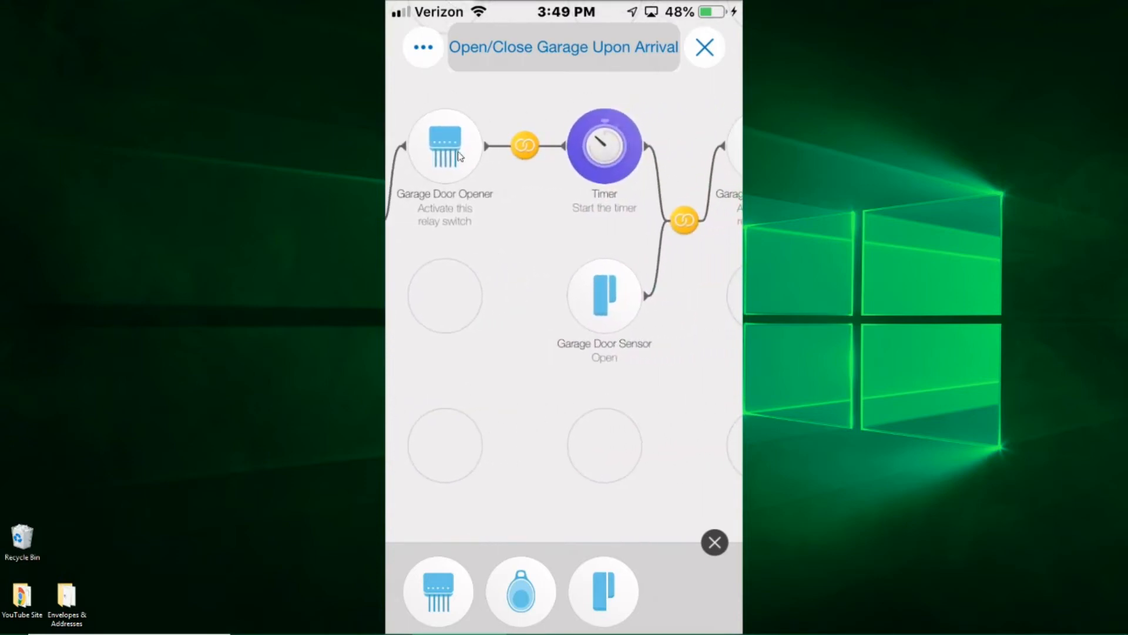
{"action": "mouse_move", "coordinate": [599, 156]}
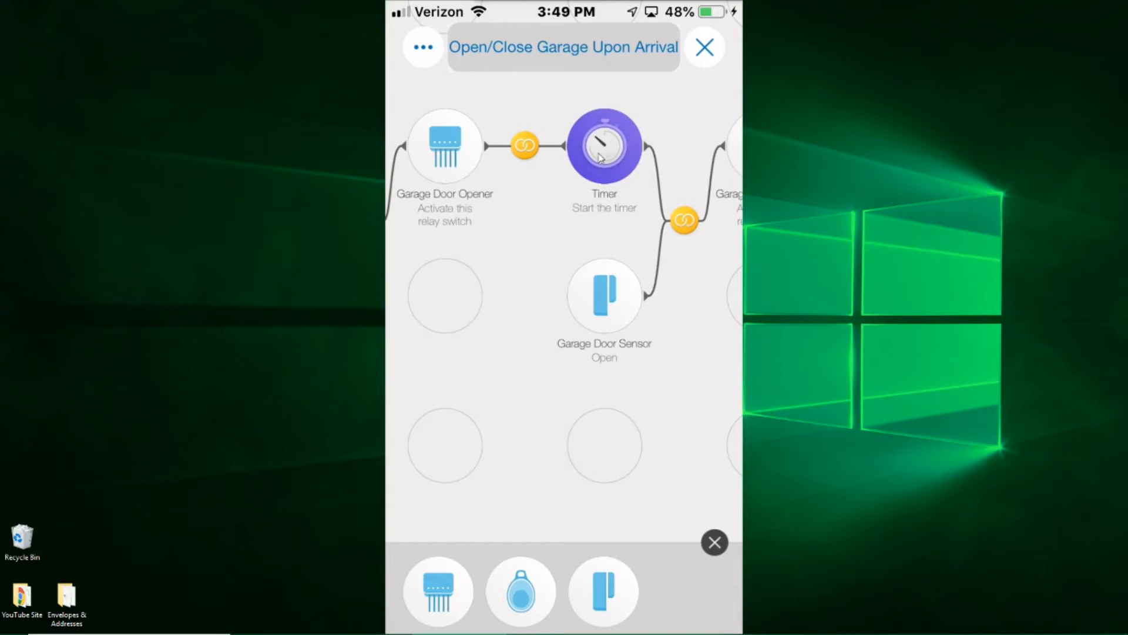
{"action": "mouse_move", "coordinate": [600, 155]}
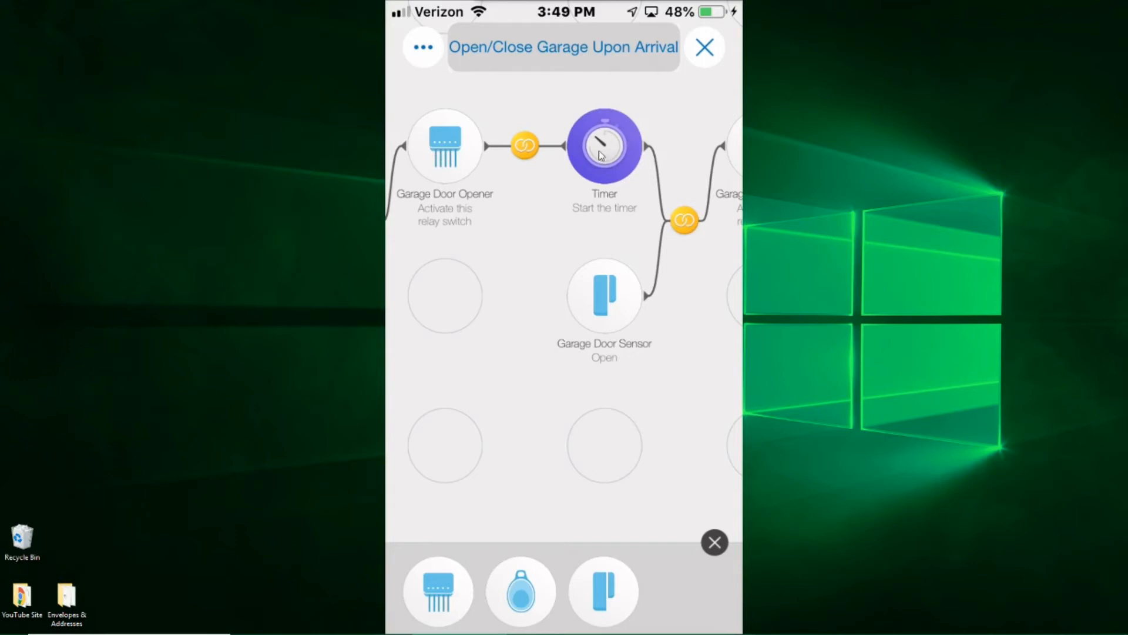
Step: Open the Timer step's one-minute countdown settings
{"action": "left_click", "coordinate": [604, 144]}
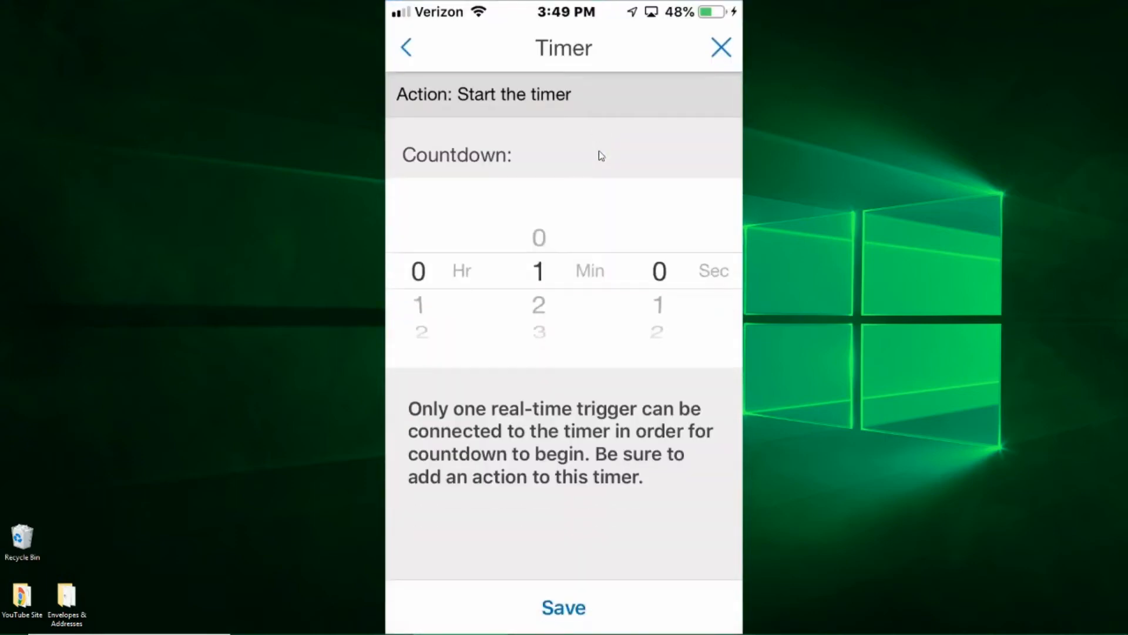
{"action": "mouse_move", "coordinate": [551, 294]}
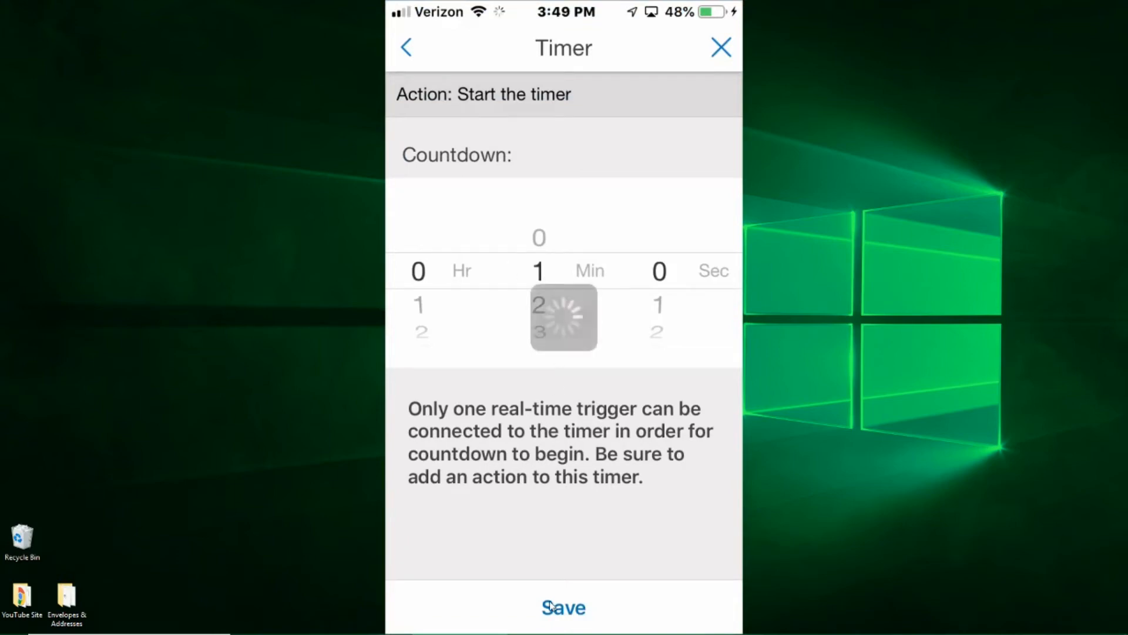
Step: Save the Timer's one-minute countdown and return to the garage flow canvas
{"action": "left_click", "coordinate": [564, 606]}
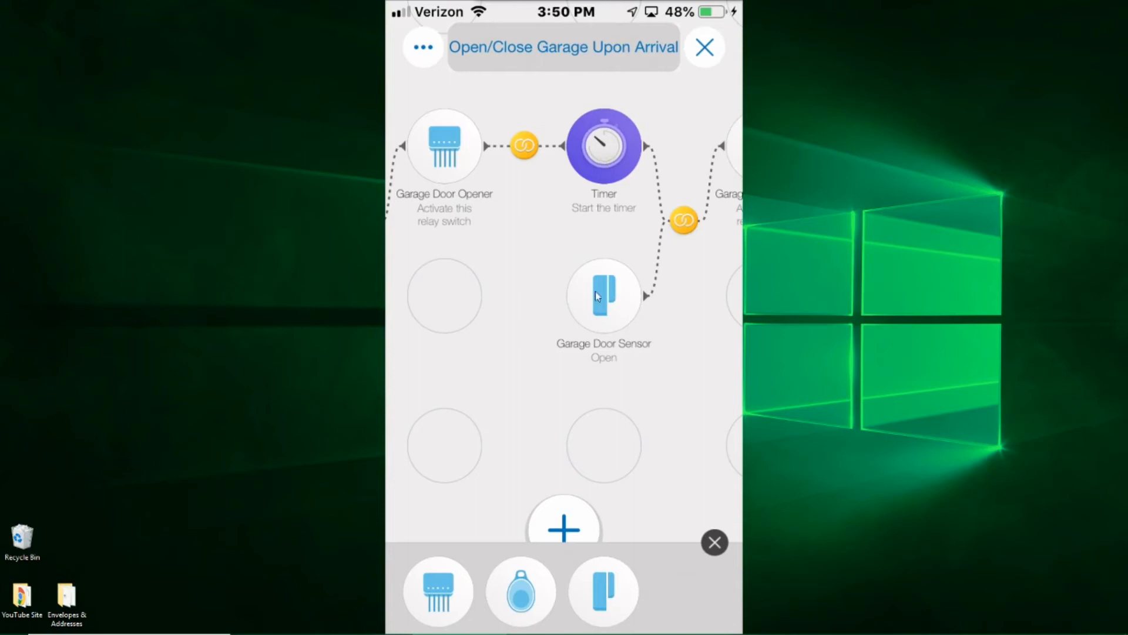
{"action": "mouse_move", "coordinate": [600, 315]}
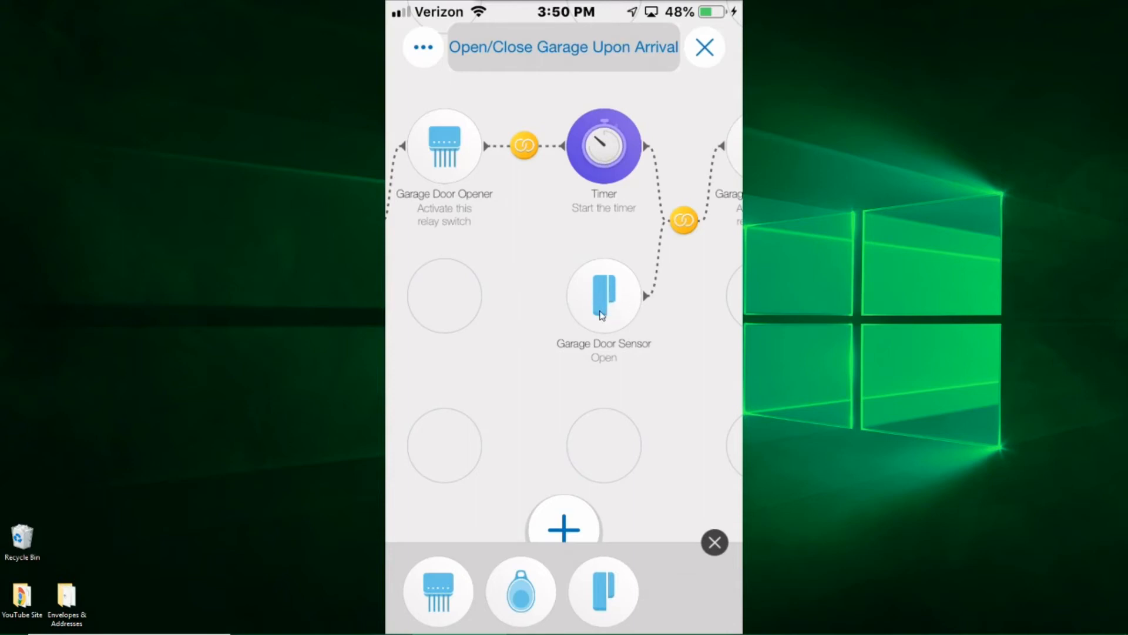
{"action": "mouse_move", "coordinate": [603, 319]}
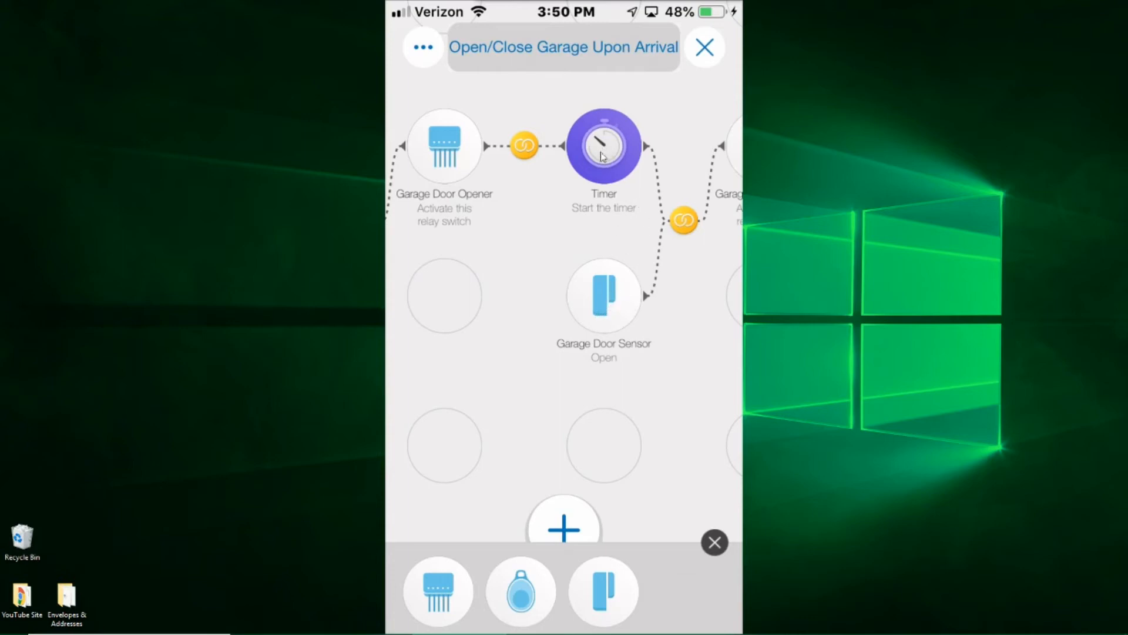
{"action": "mouse_move", "coordinate": [610, 518]}
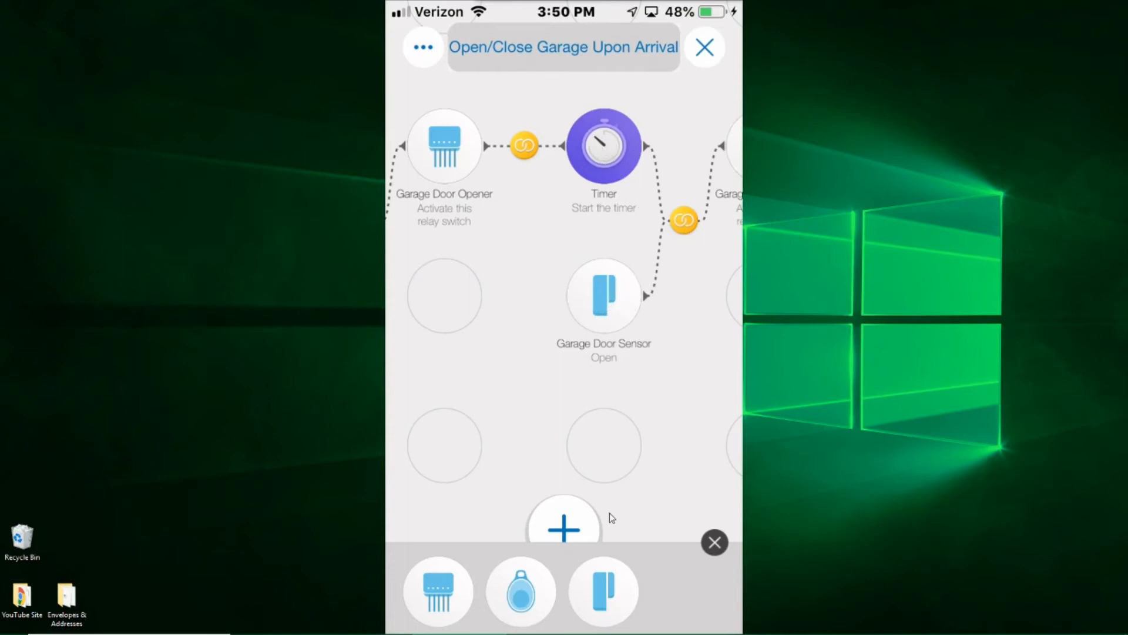
{"action": "scroll", "scroll_direction": "left", "scroll_amount": 3}
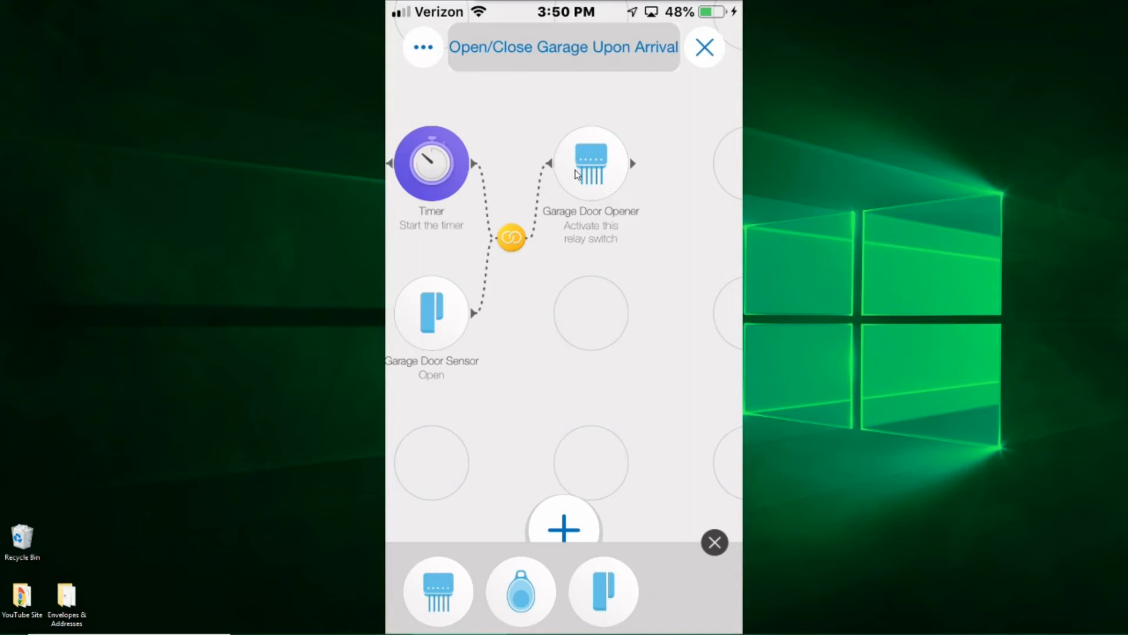
{"action": "mouse_move", "coordinate": [593, 180]}
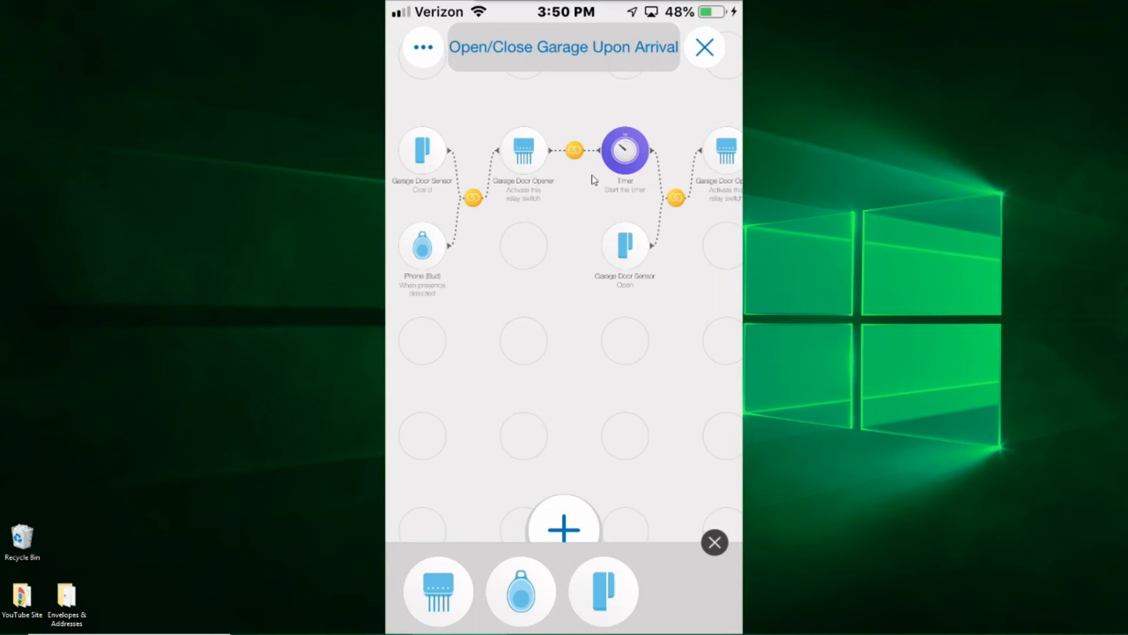
{"action": "mouse_move", "coordinate": [586, 190]}
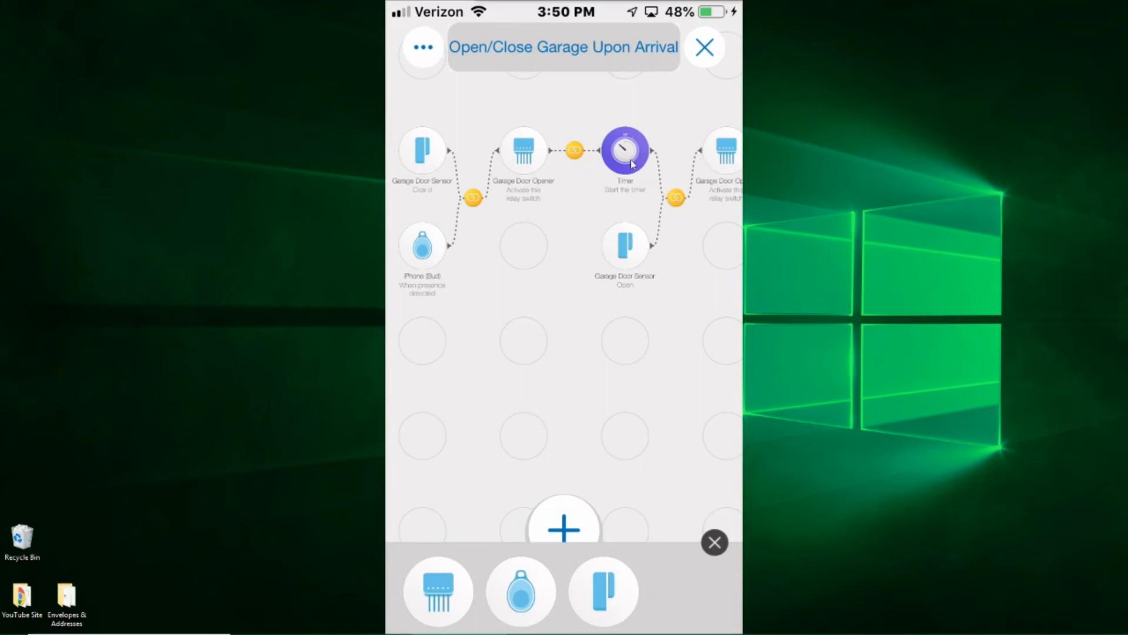
{"action": "mouse_move", "coordinate": [625, 257]}
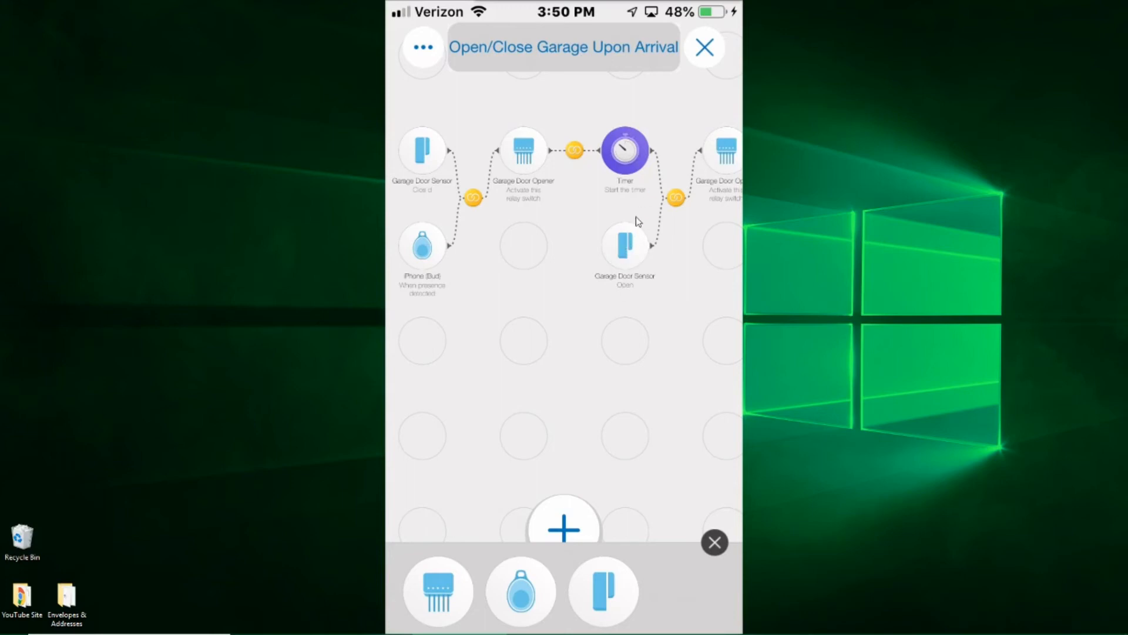
{"action": "mouse_move", "coordinate": [722, 175]}
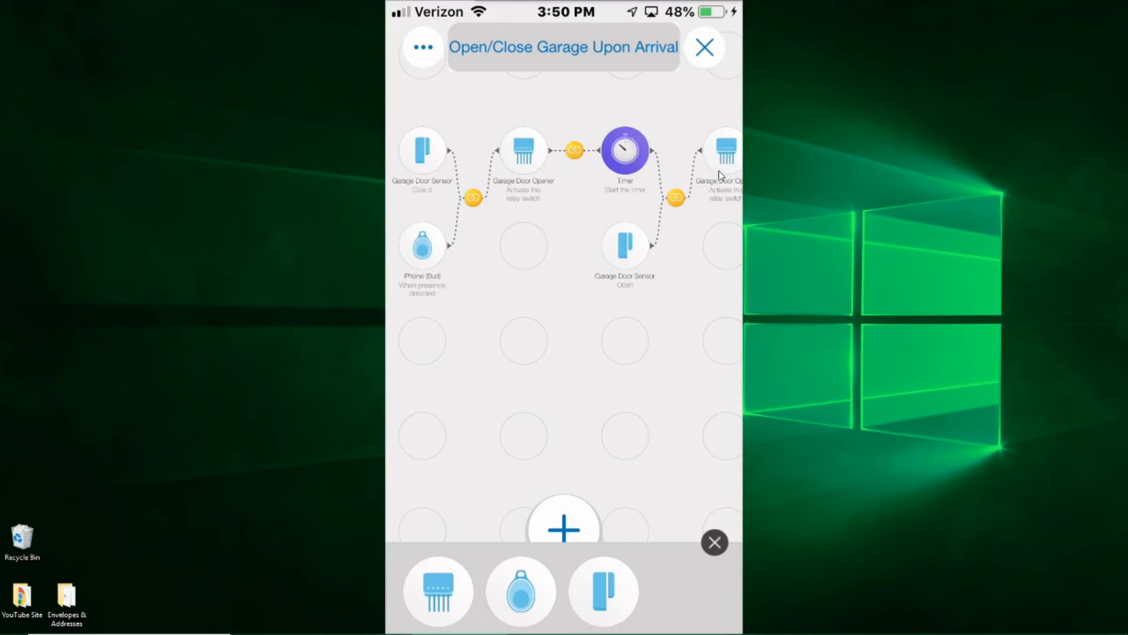